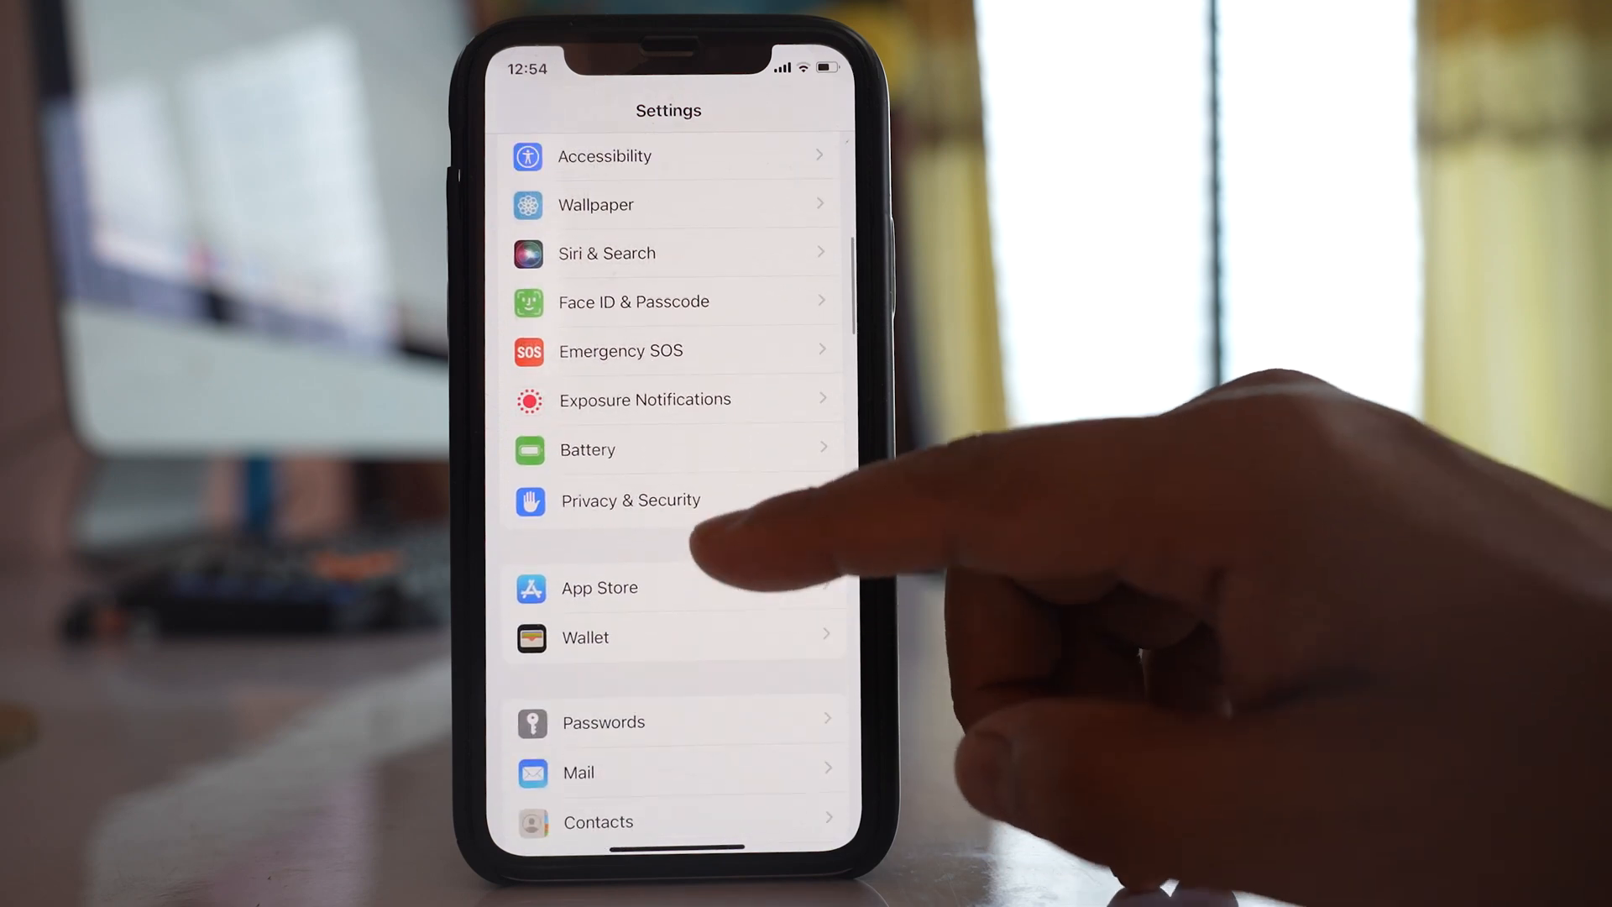
Reach the System Services location settings through Privacy & Security and Location Services.
click(630, 500)
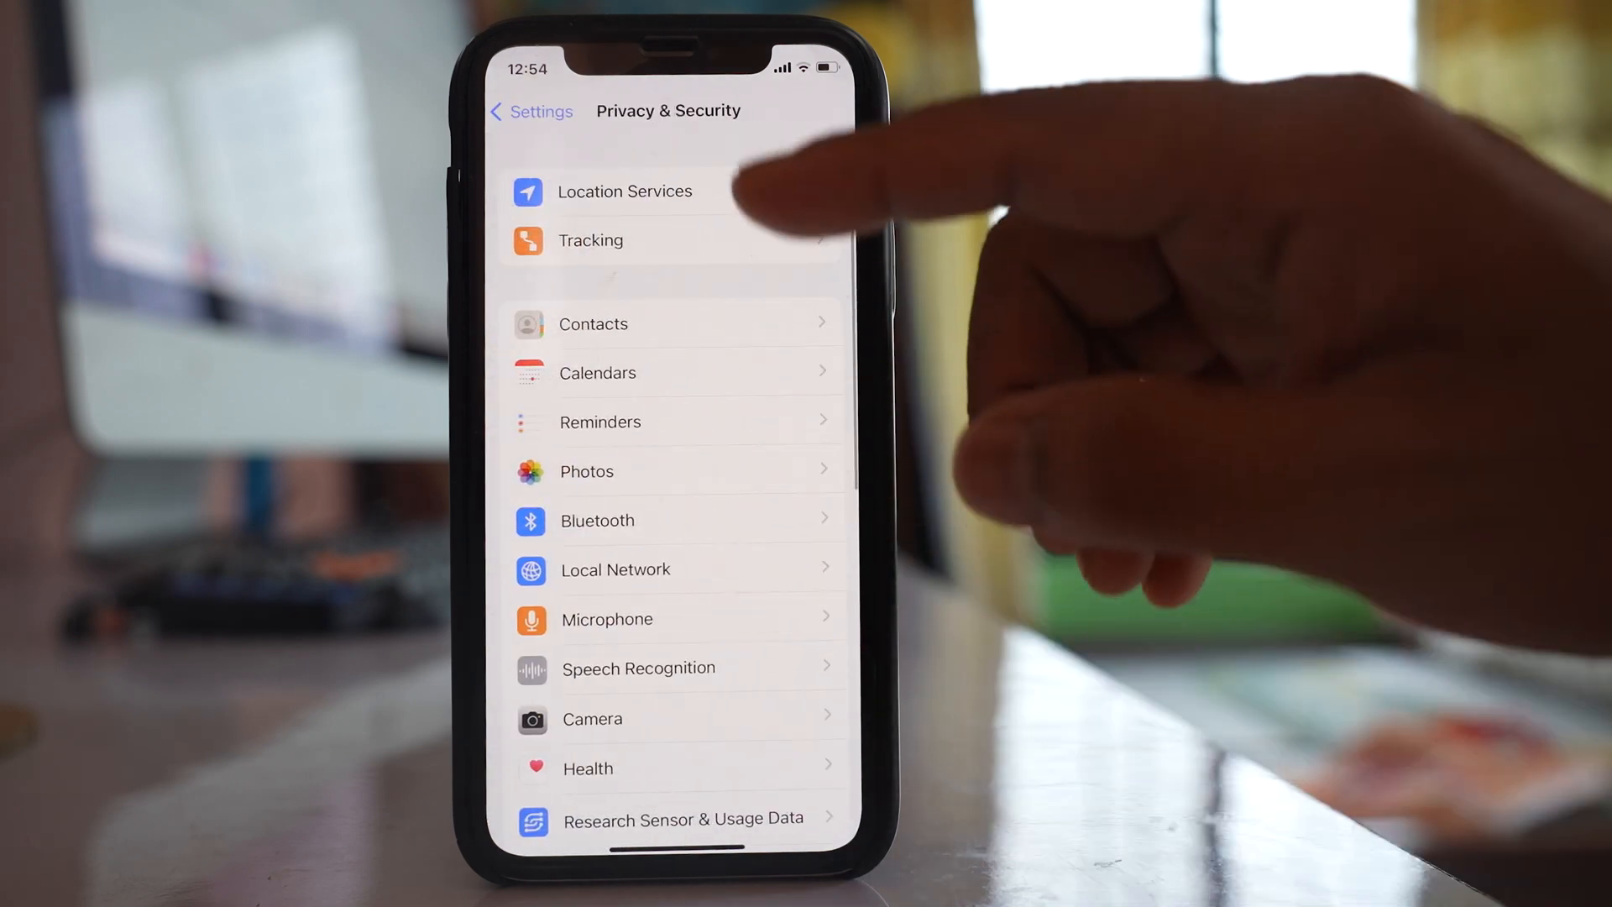
click(623, 191)
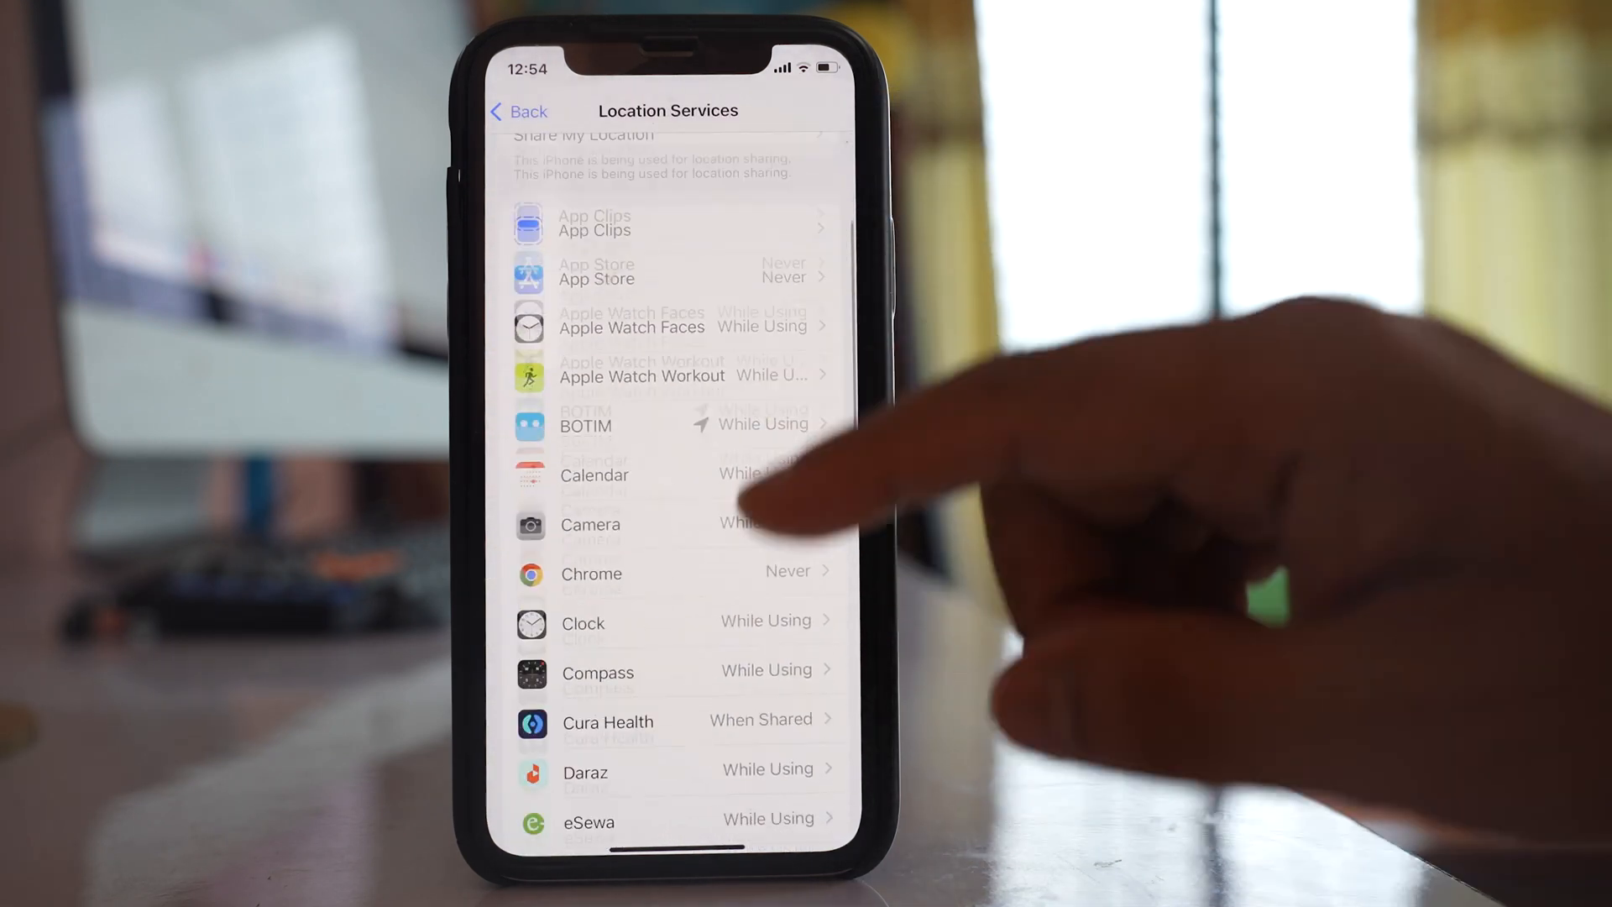
scroll(down, 3)
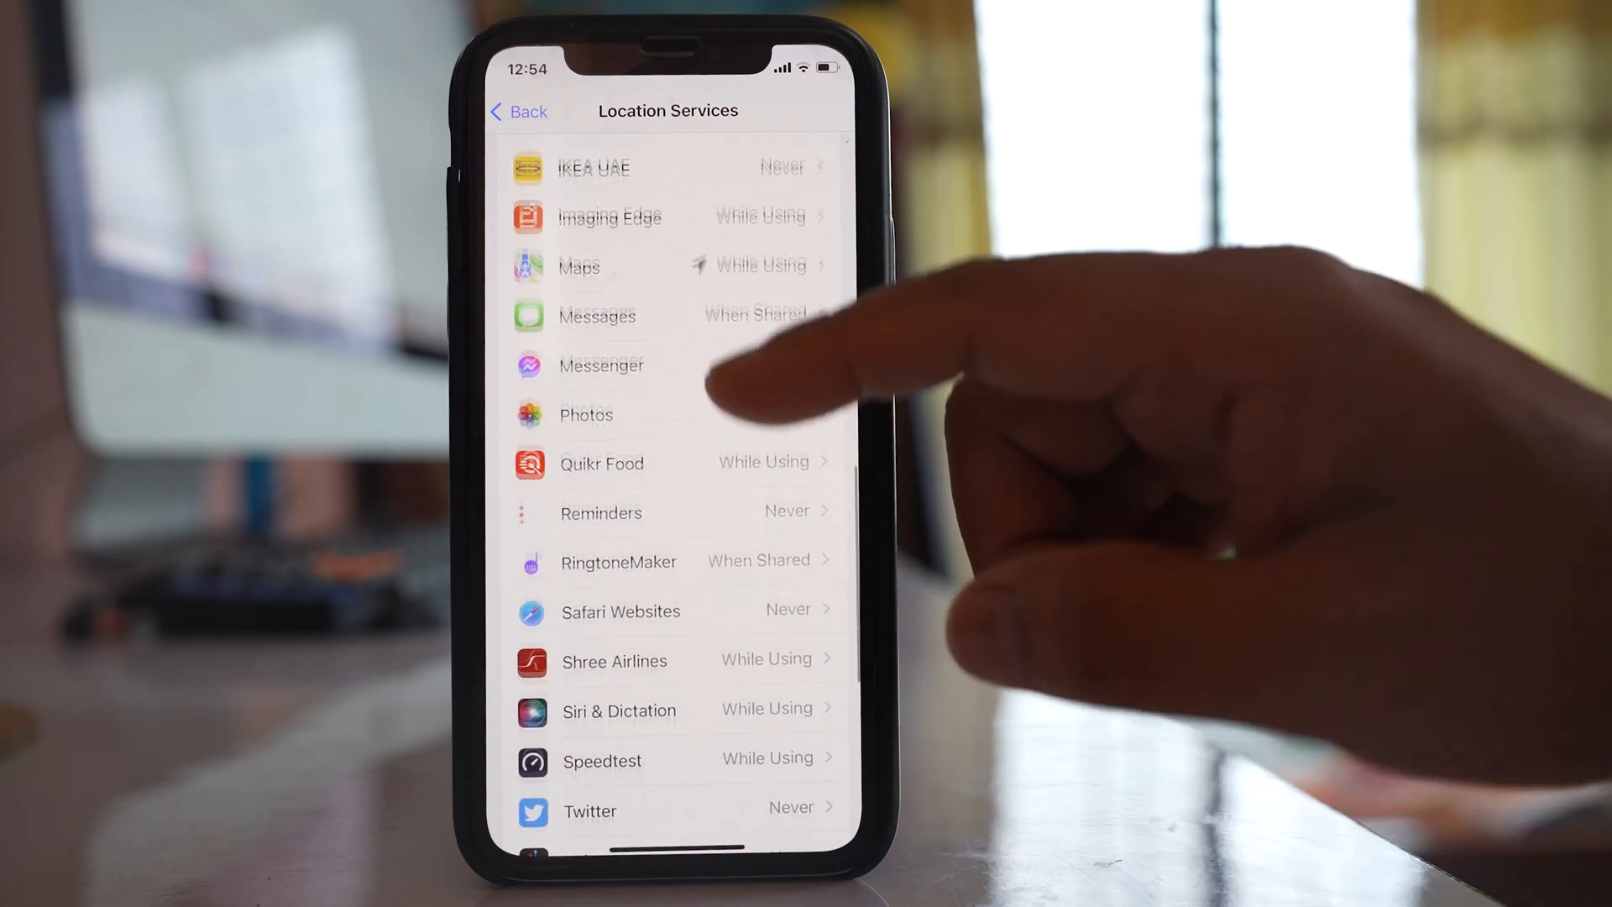
scroll(down, 3)
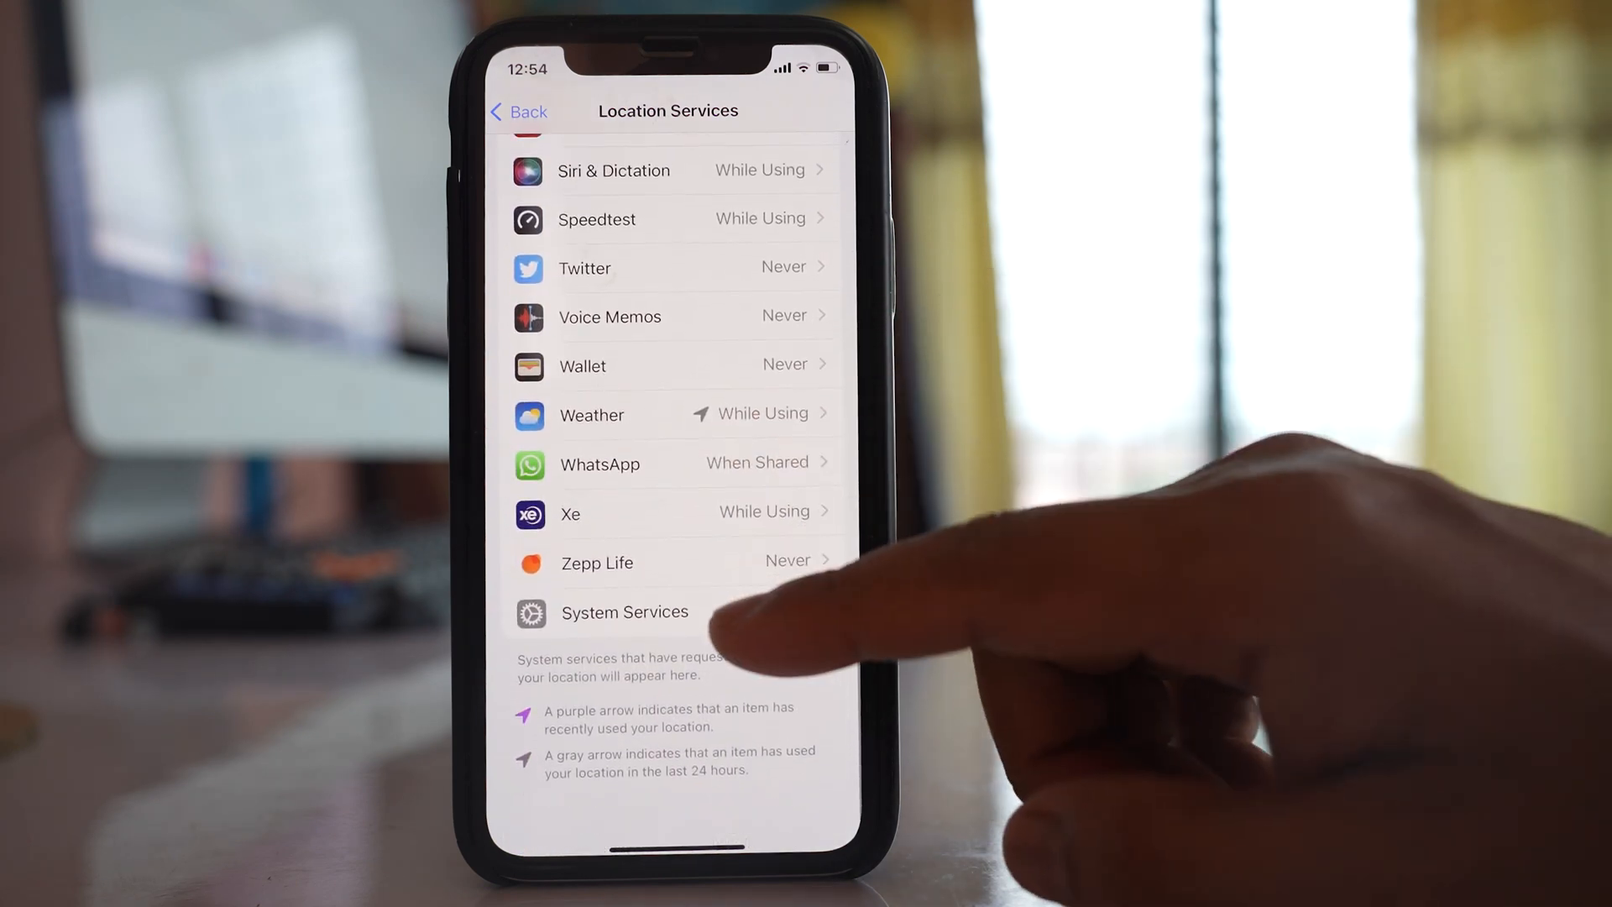
click(625, 611)
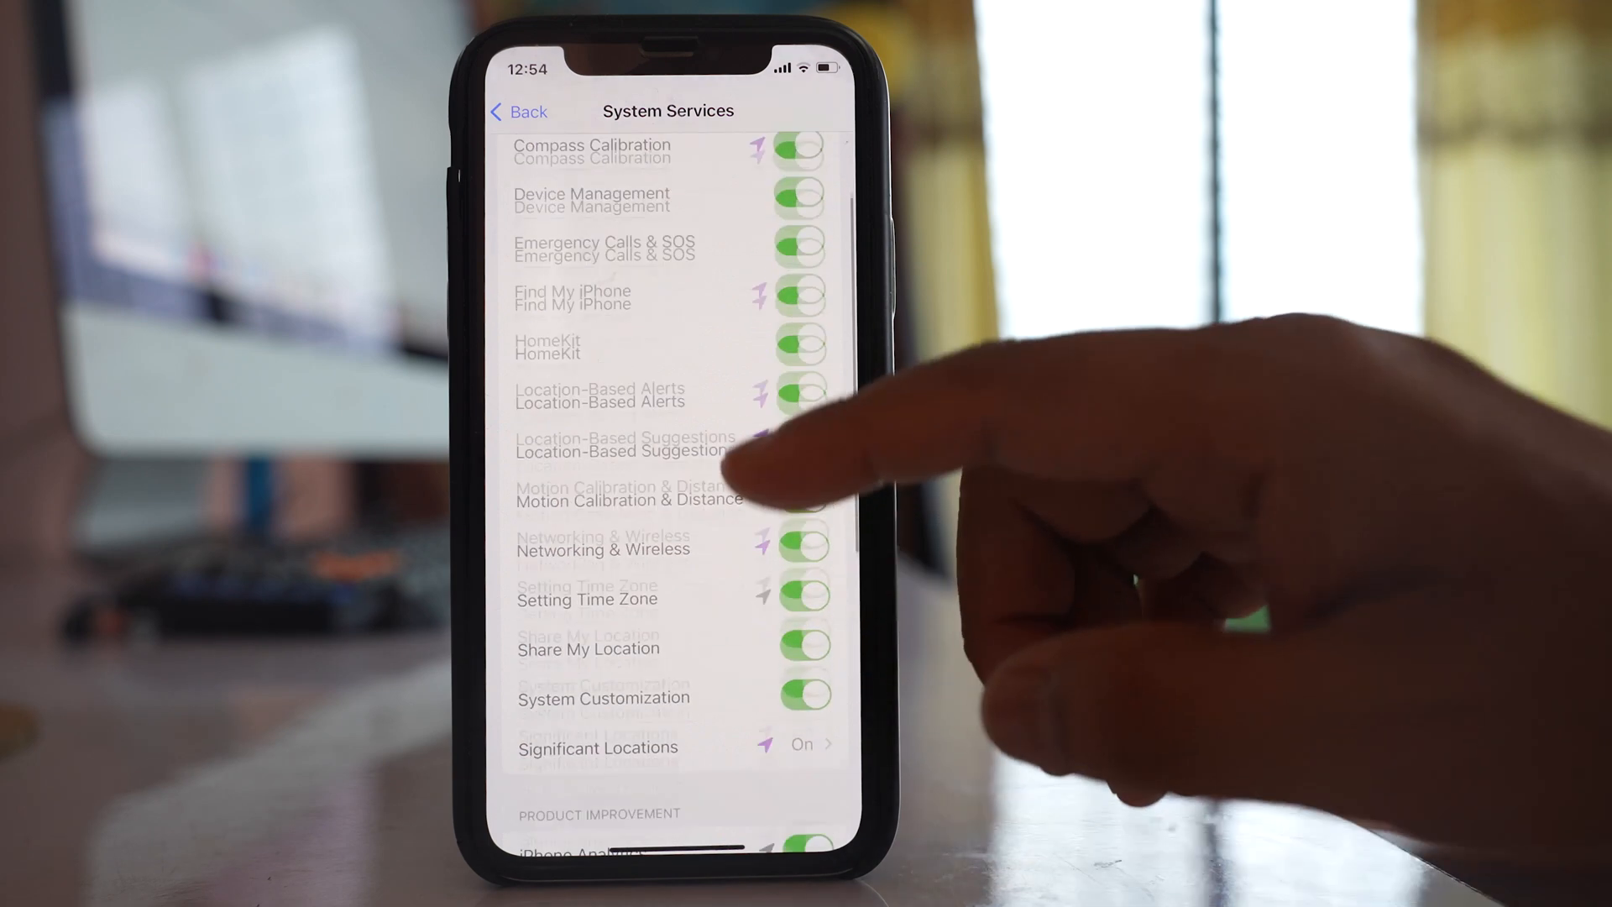
Bring up the Significant Locations setting, showing it turned On.
scroll(down, 3)
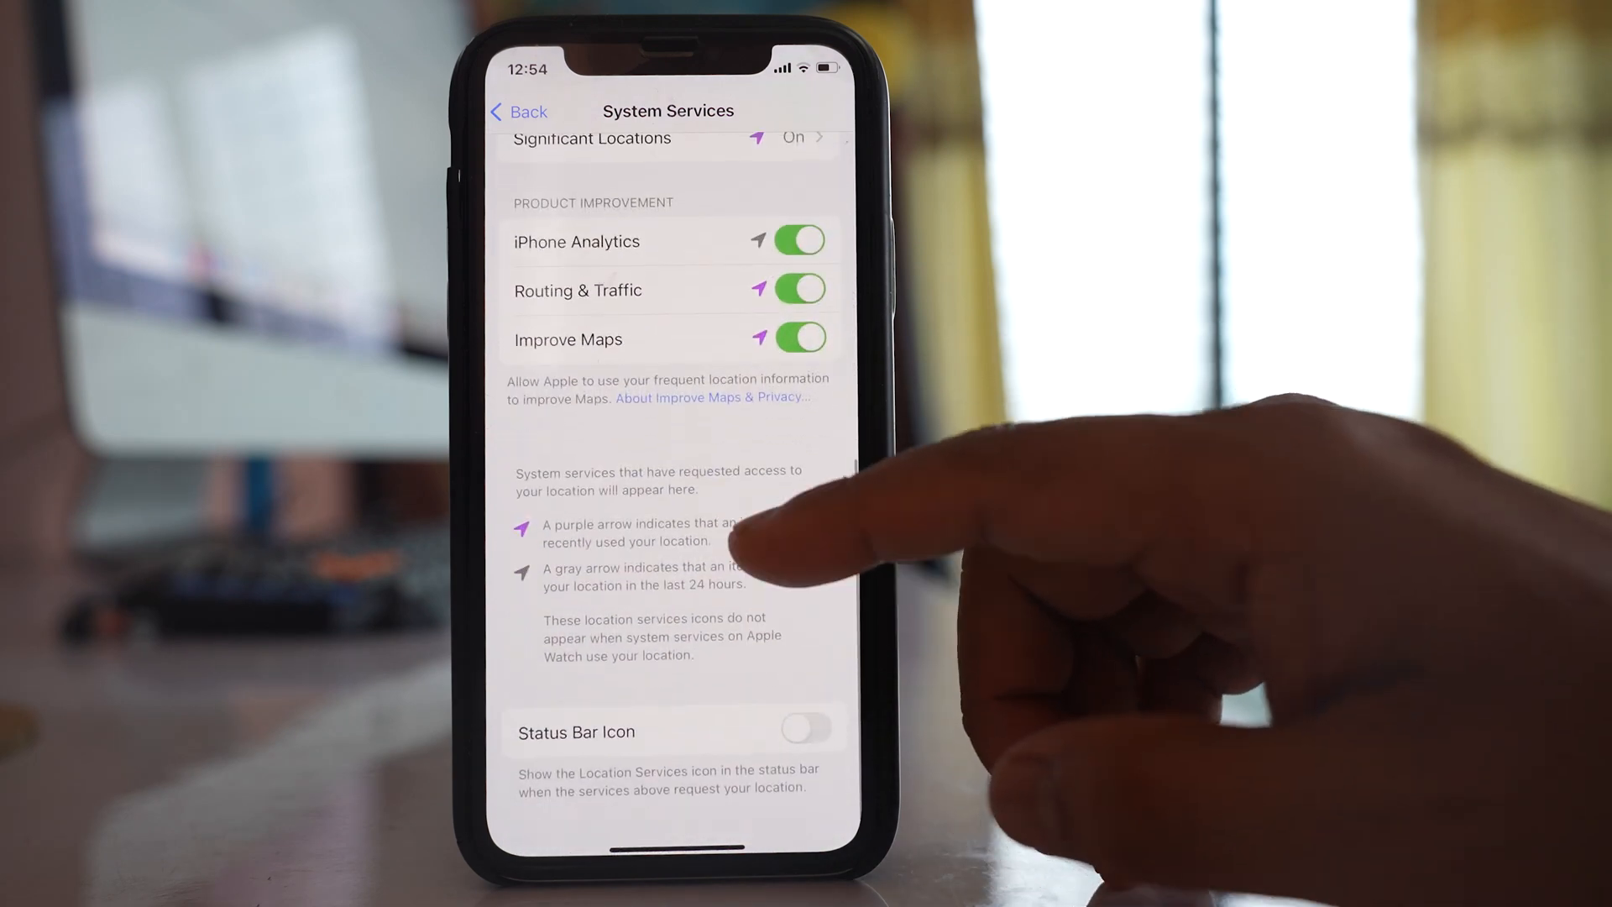
scroll(down, 3)
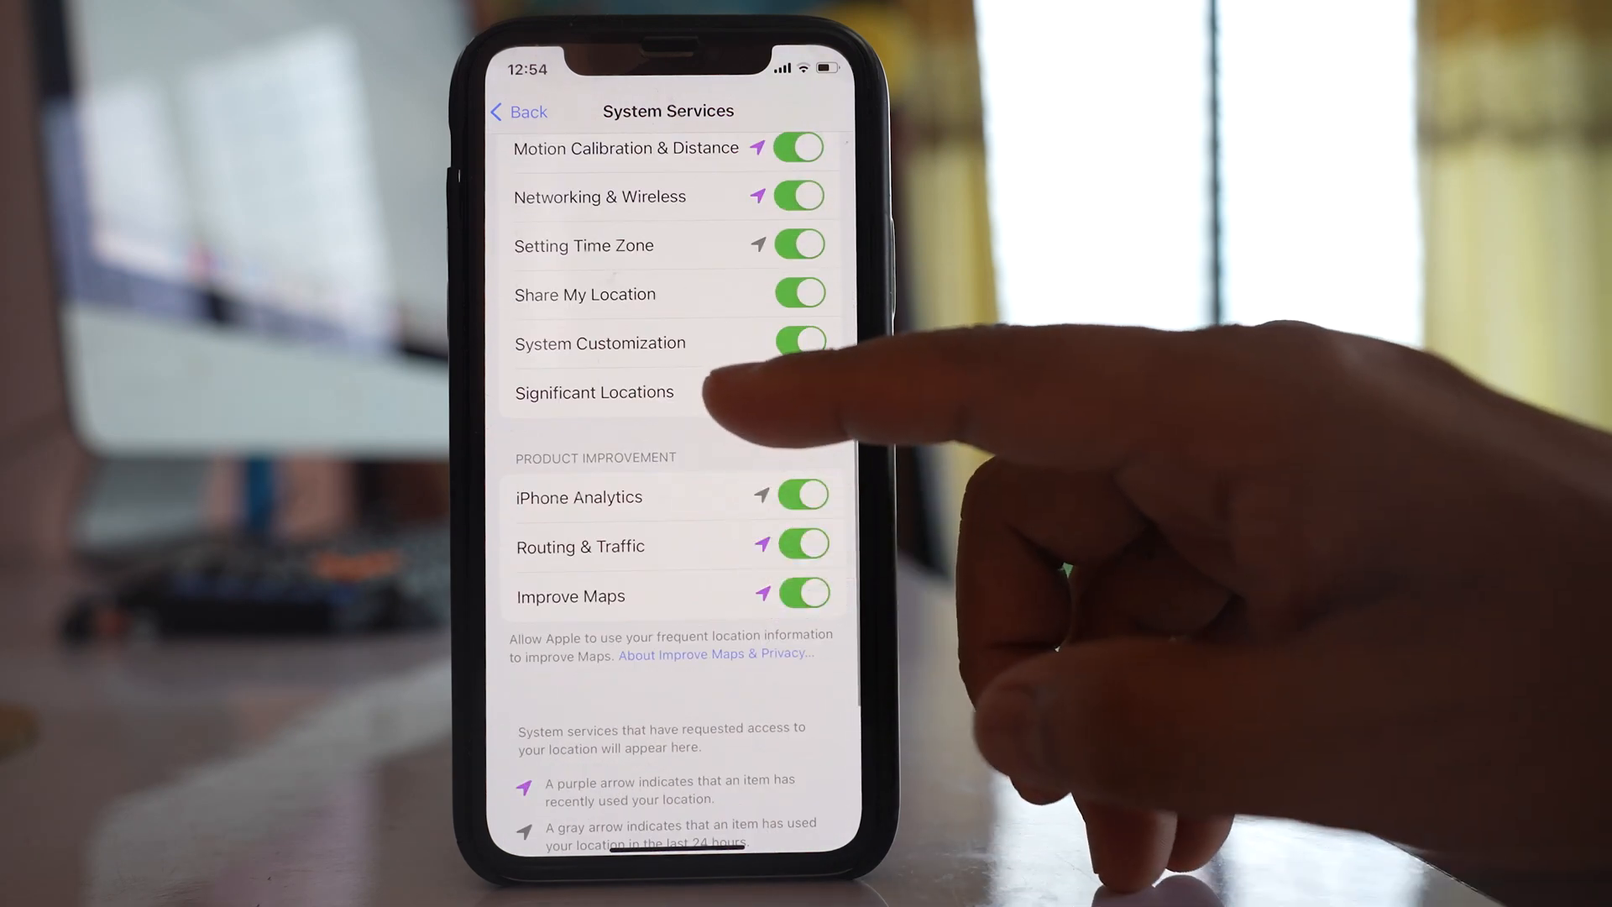
click(593, 391)
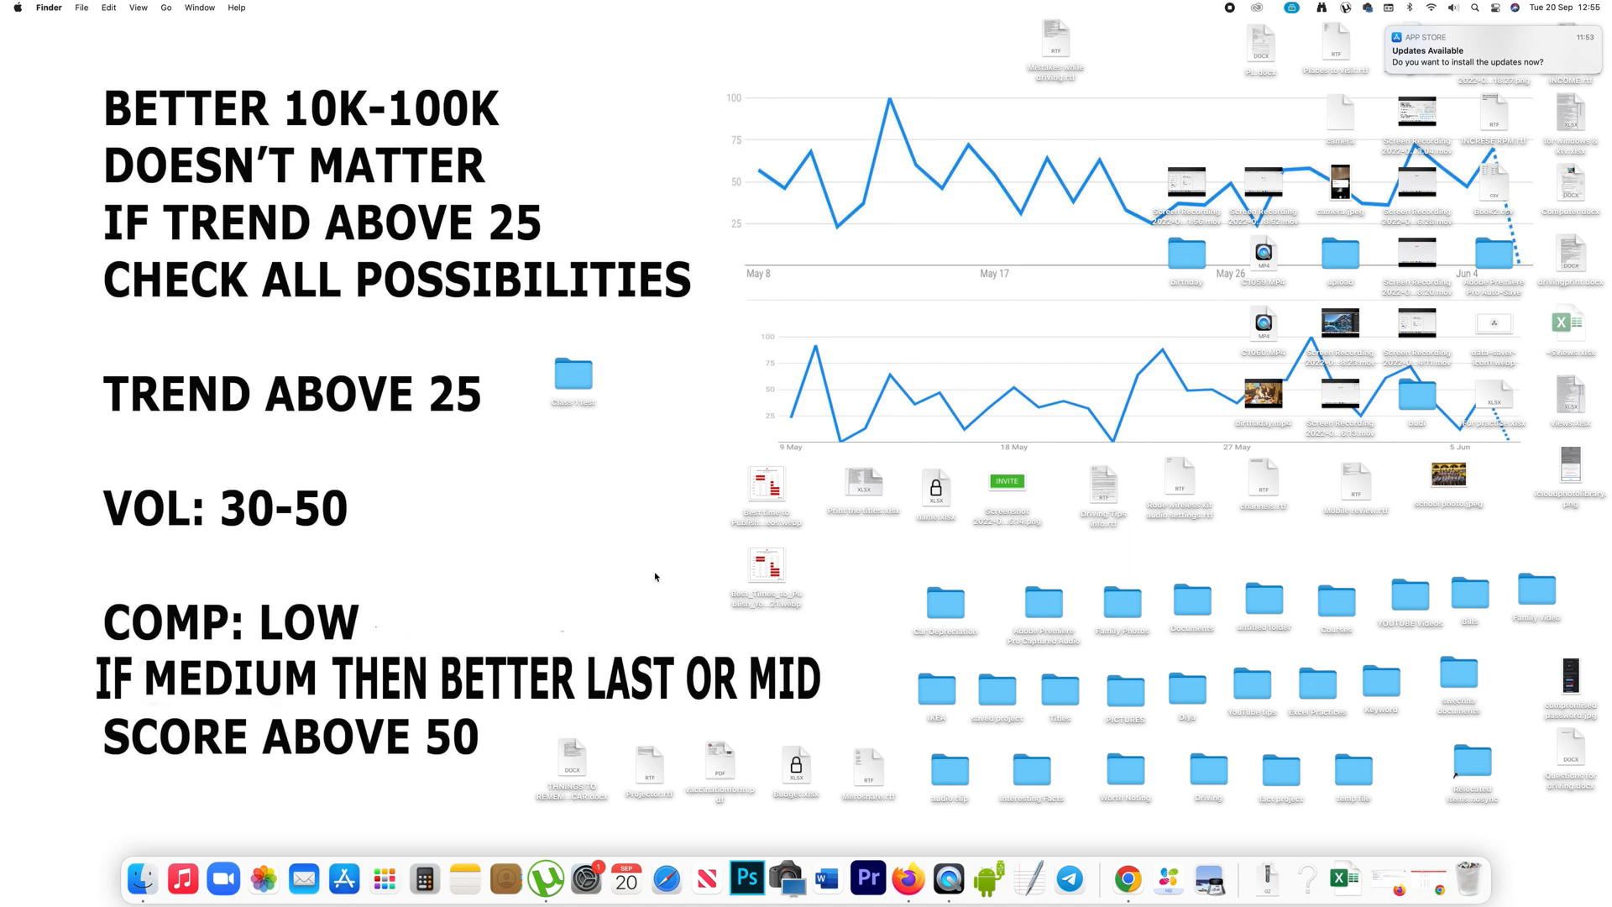
mouse_move(586, 879)
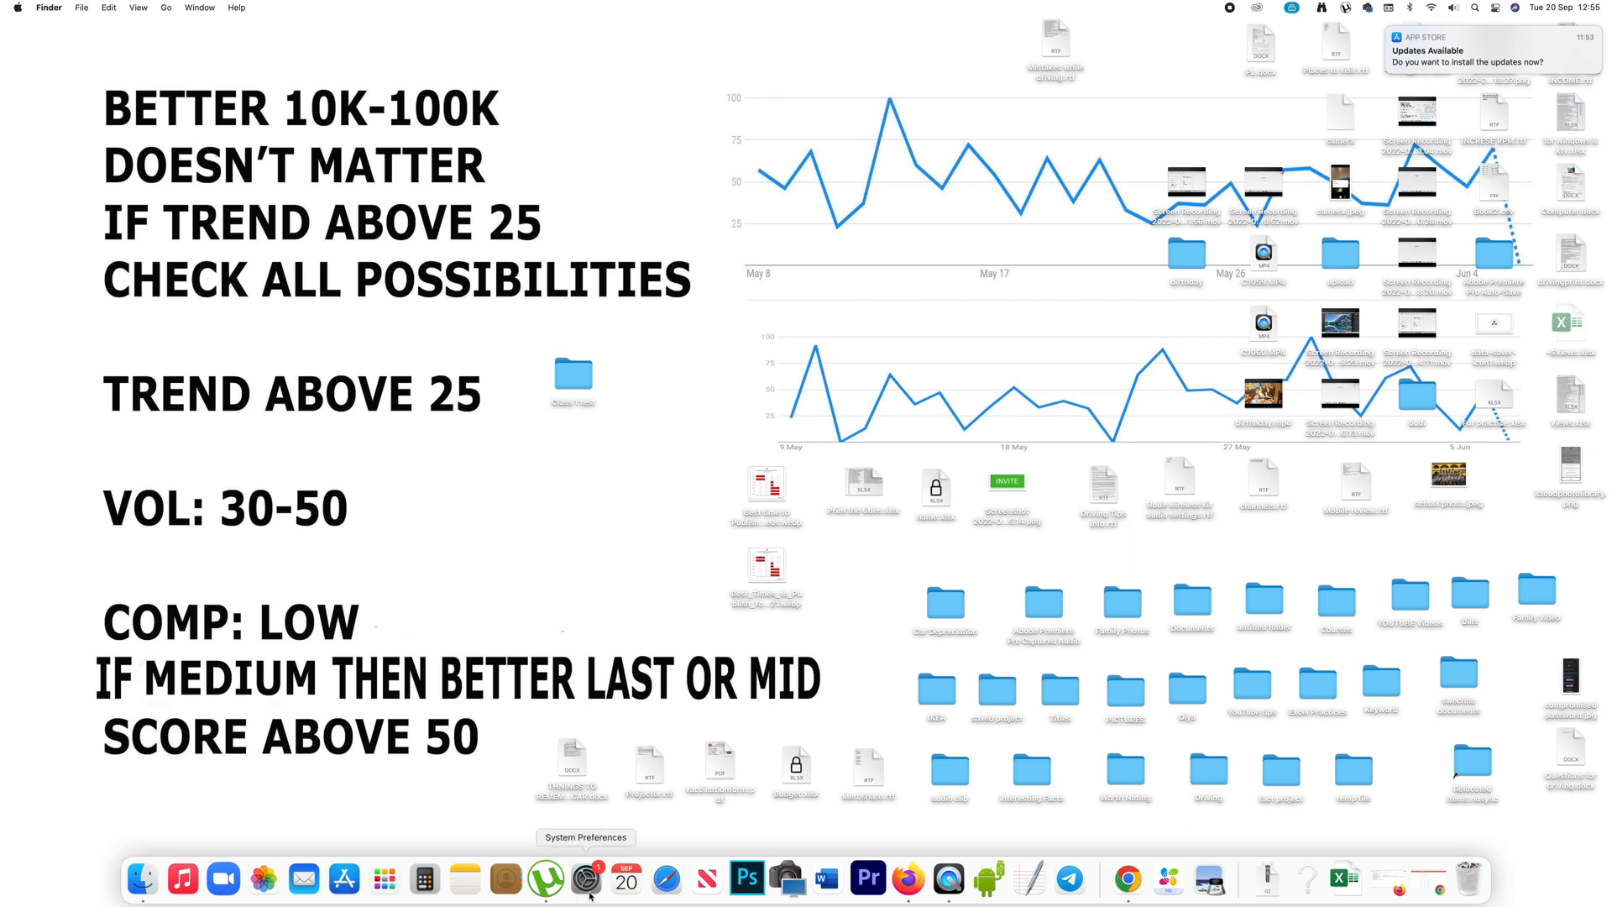
Unlock Security & Privacy in System Preferences with the account password.
click(585, 878)
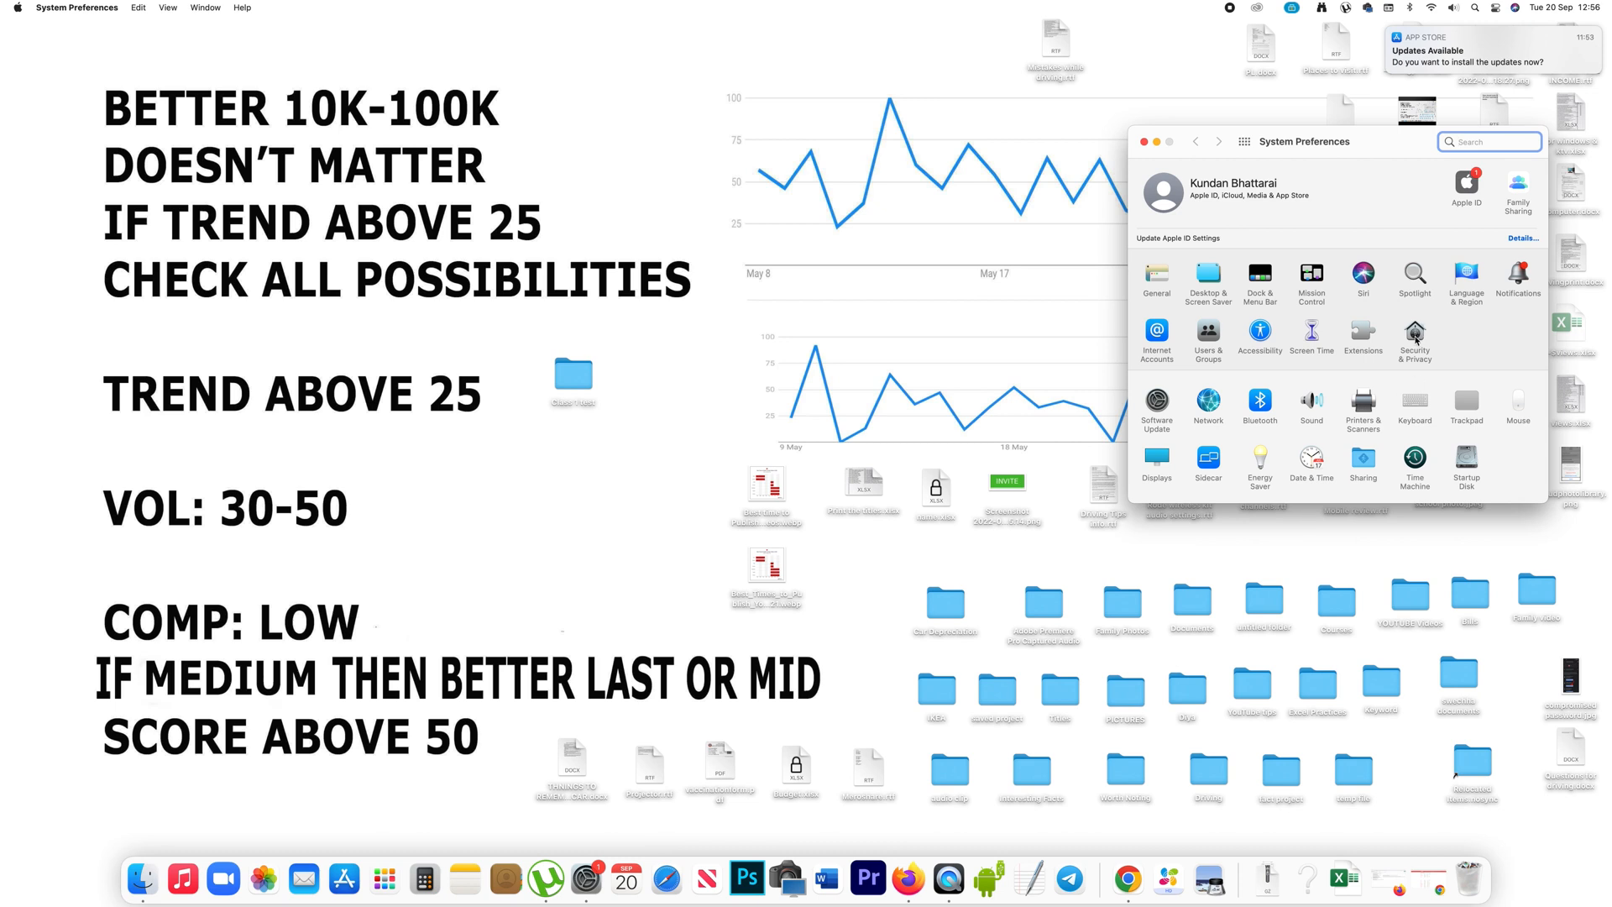
click(1414, 341)
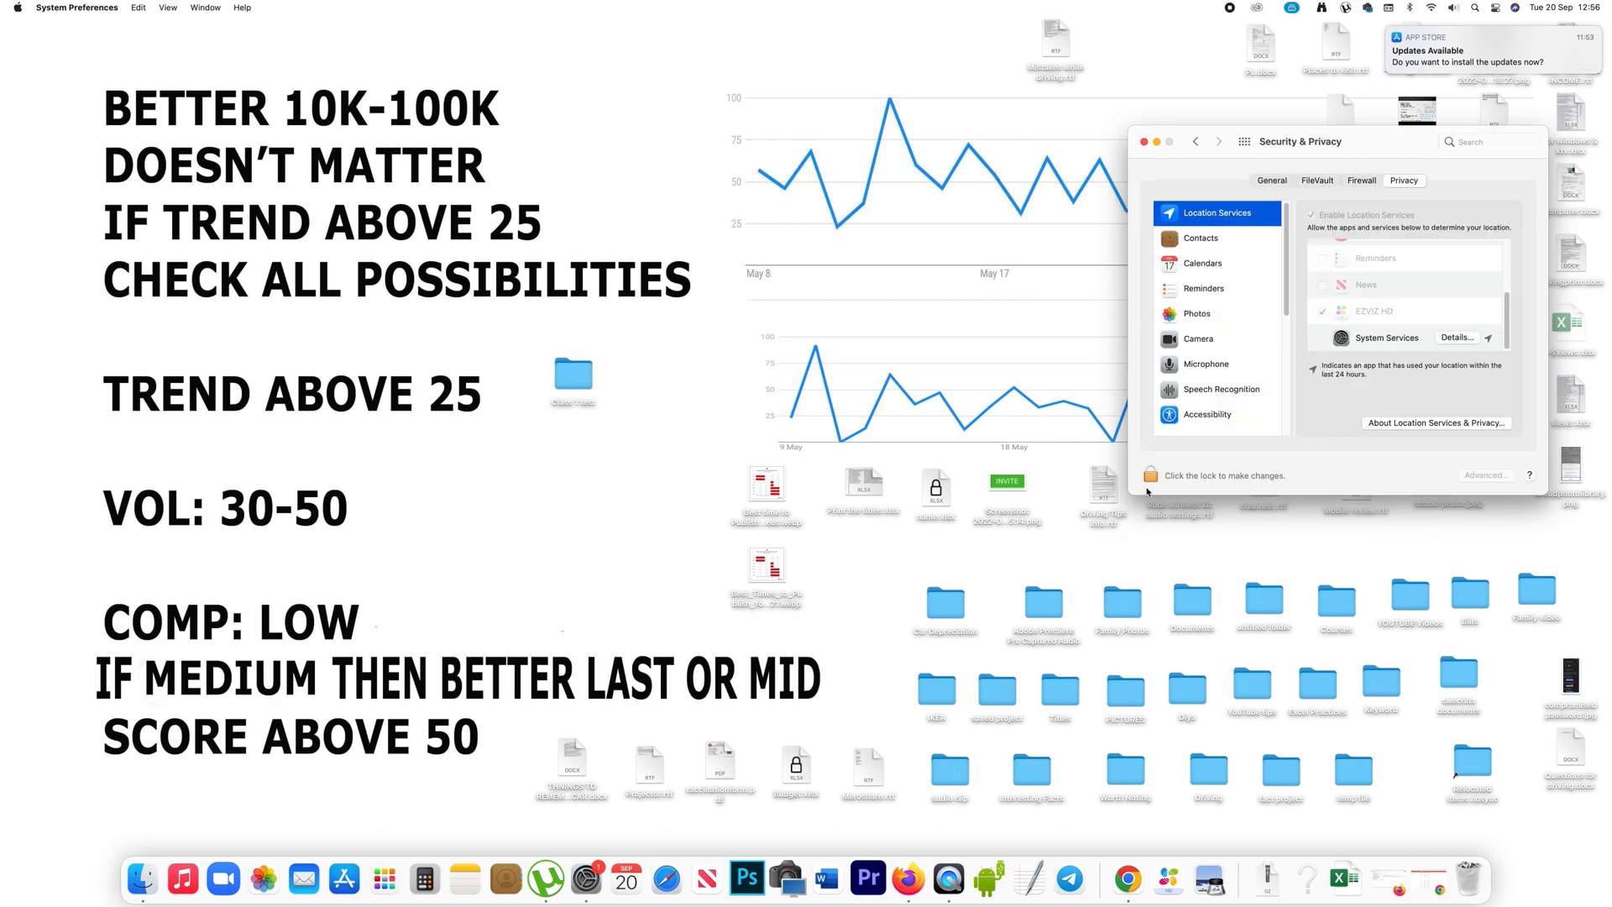
click(1152, 475)
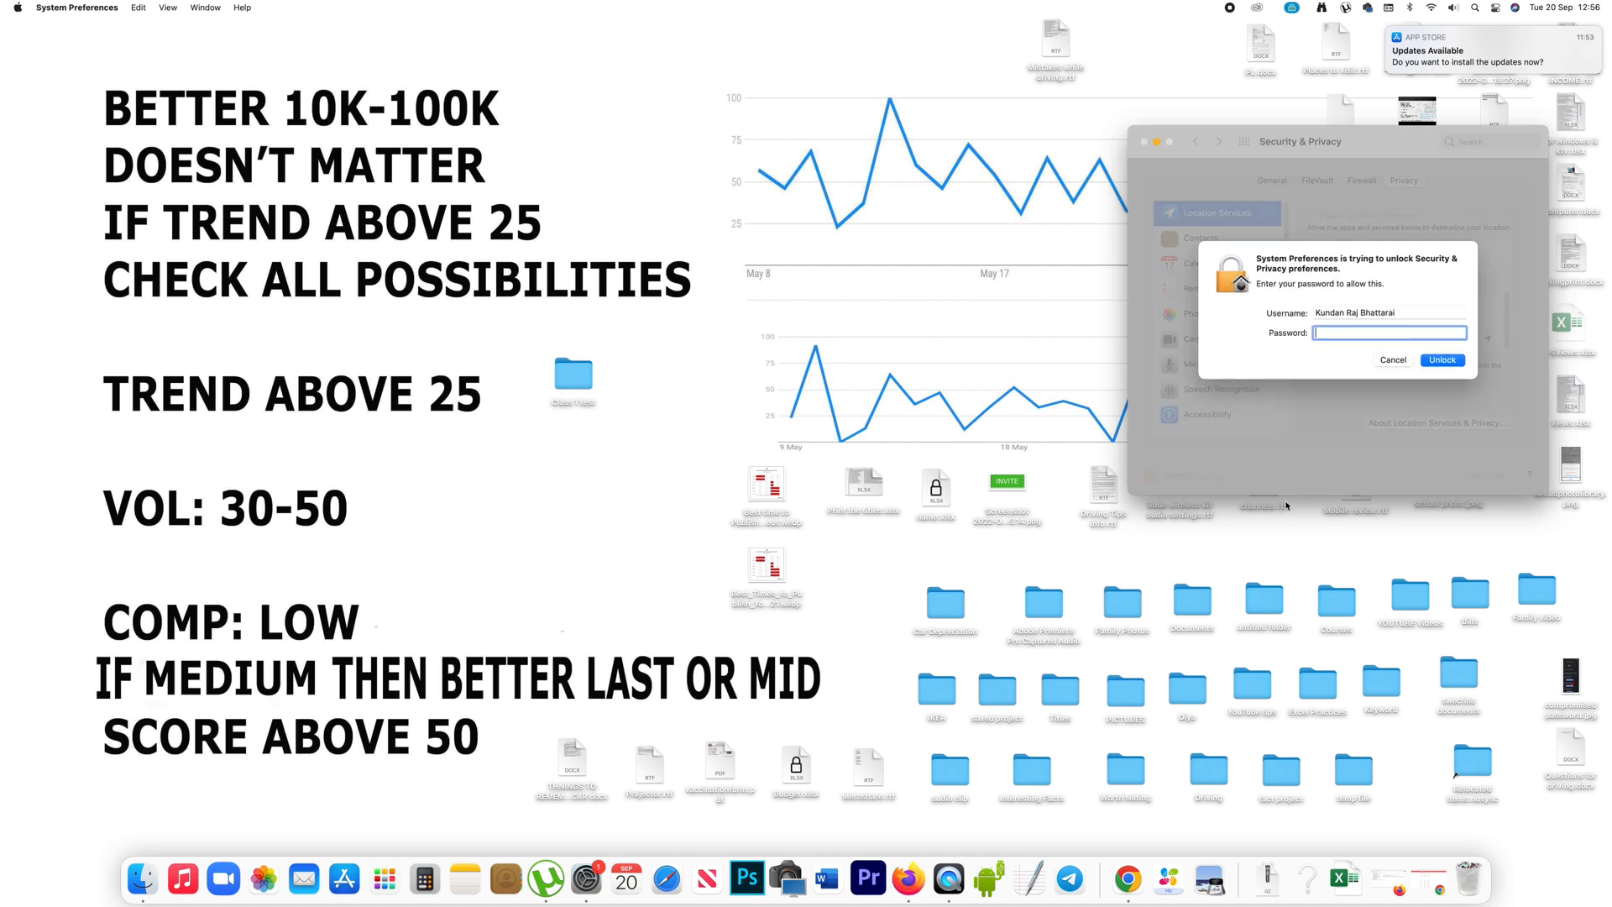
text(•)
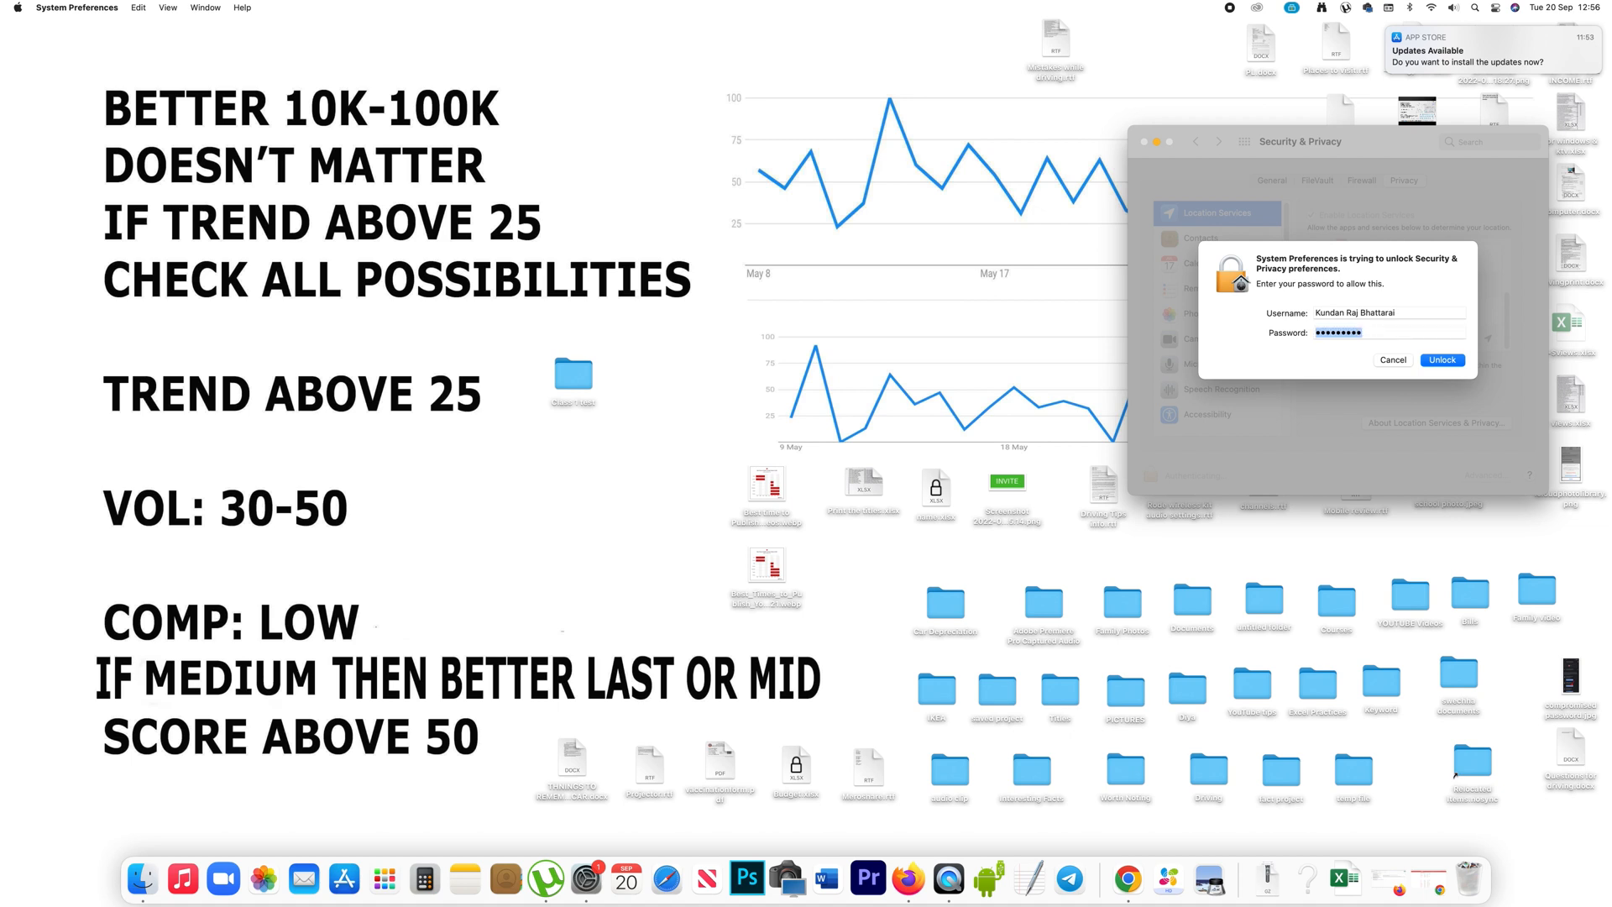
click(1441, 359)
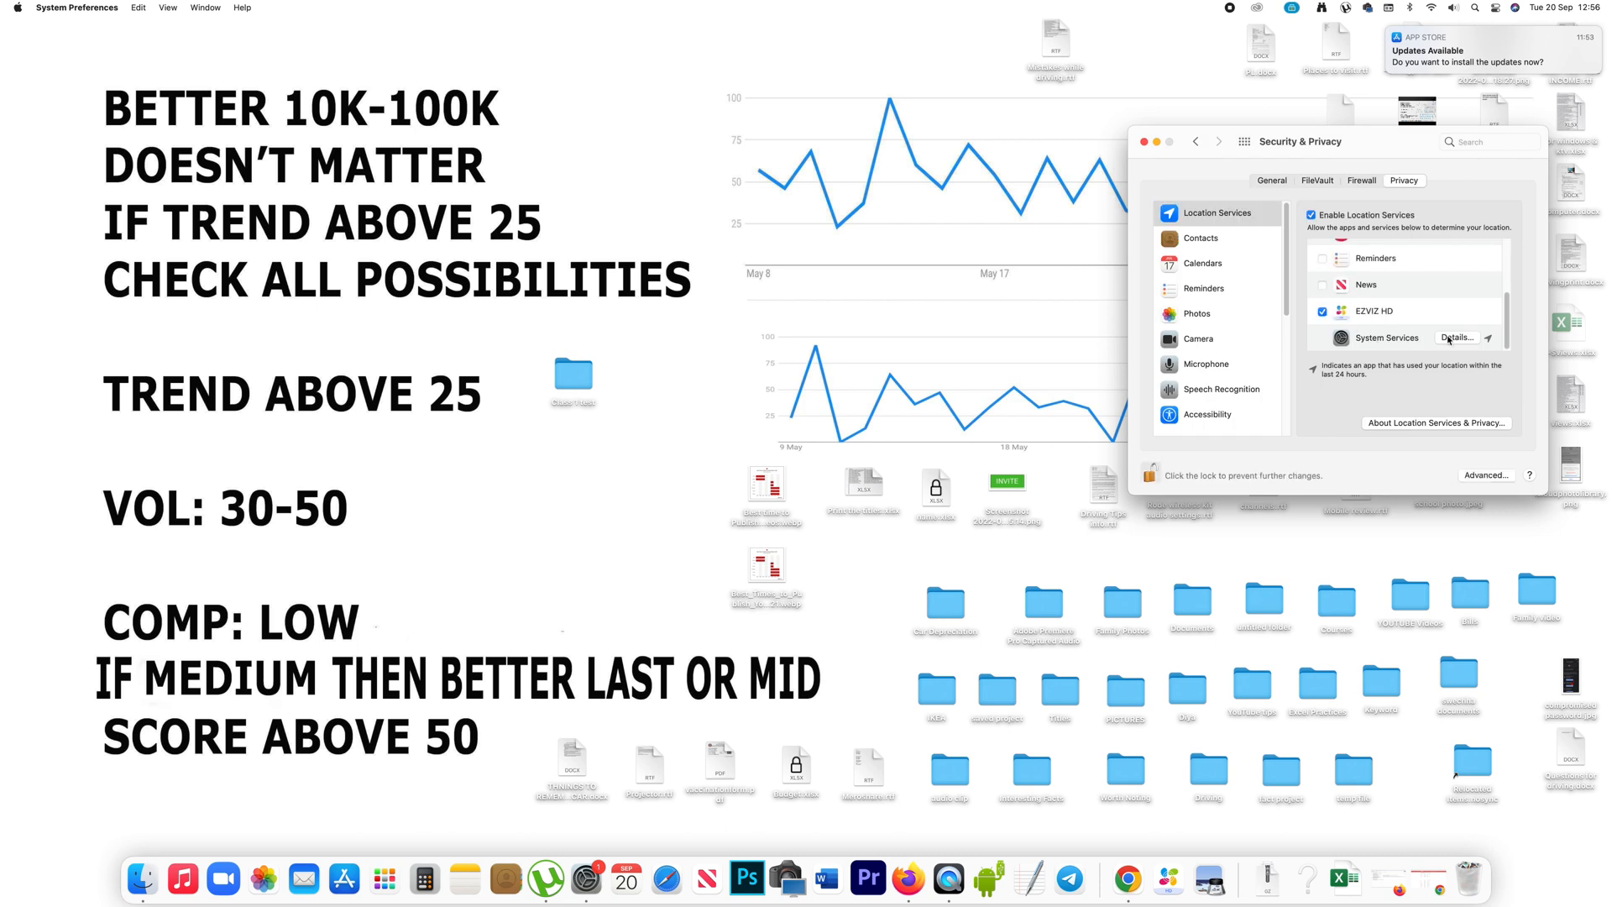
Show the Significant Locations details from System Services and expand Home's visit times.
click(1458, 338)
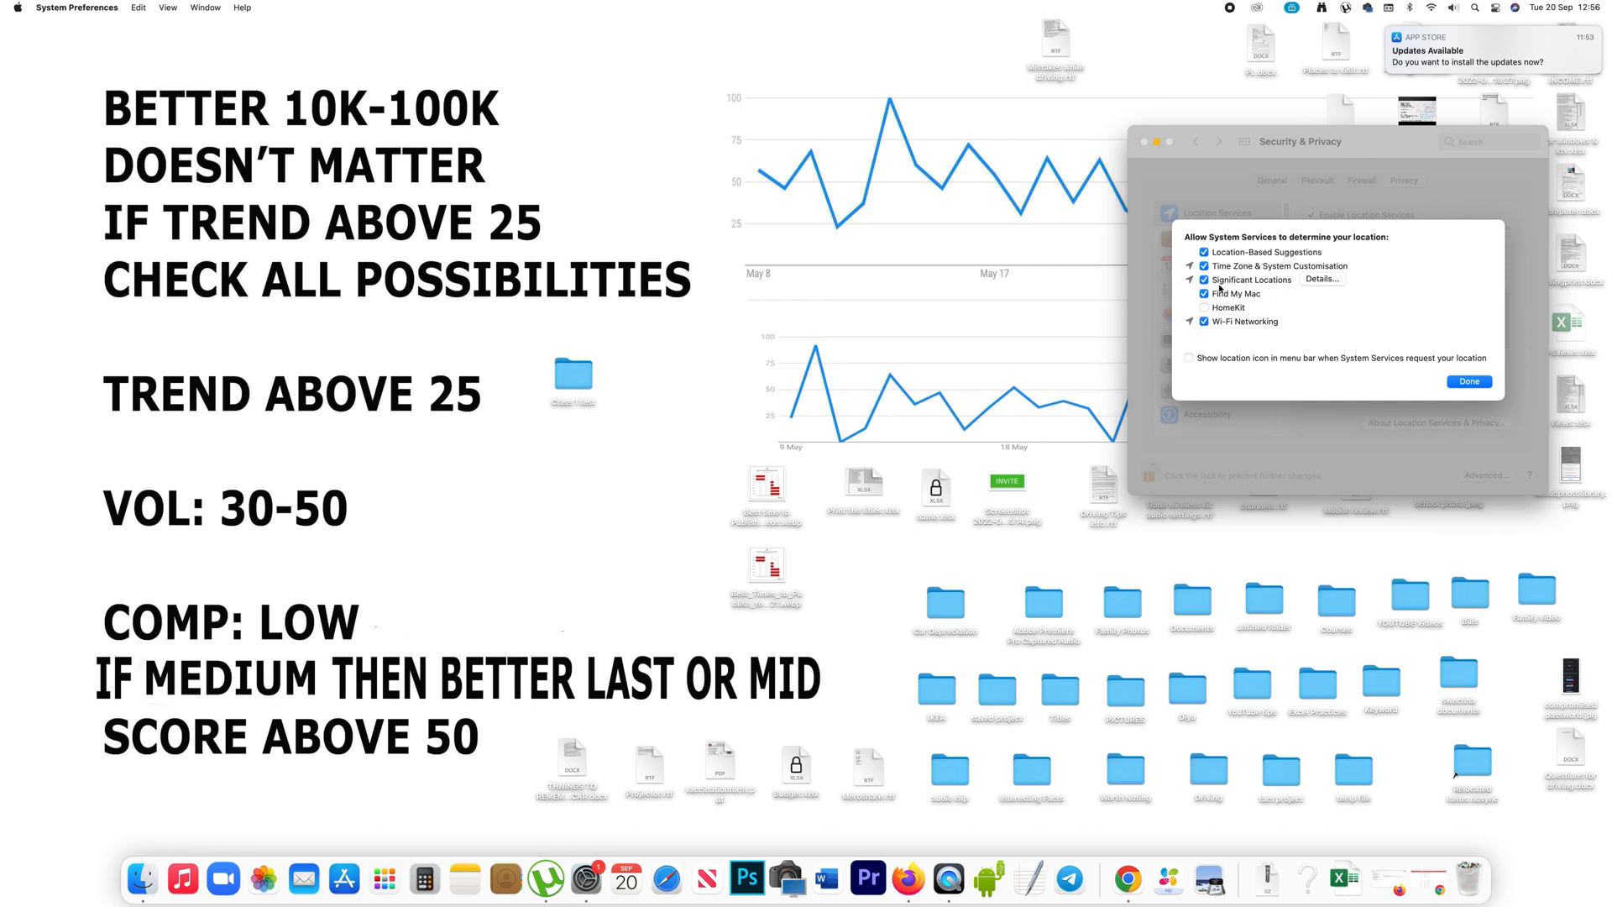
click(1321, 279)
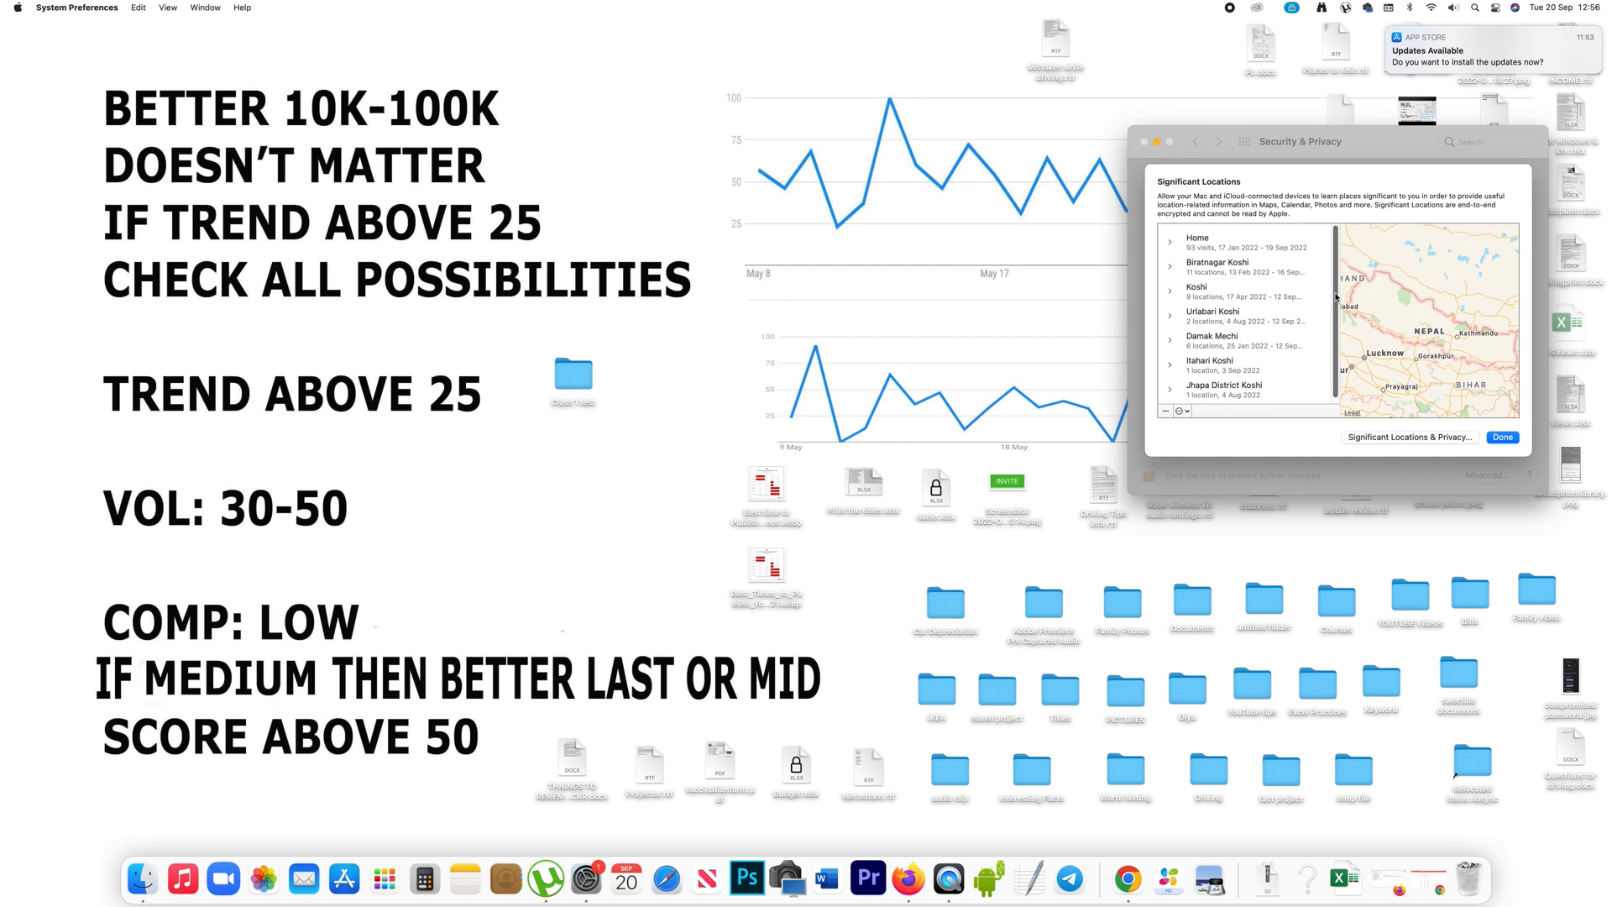
scroll(down, 3)
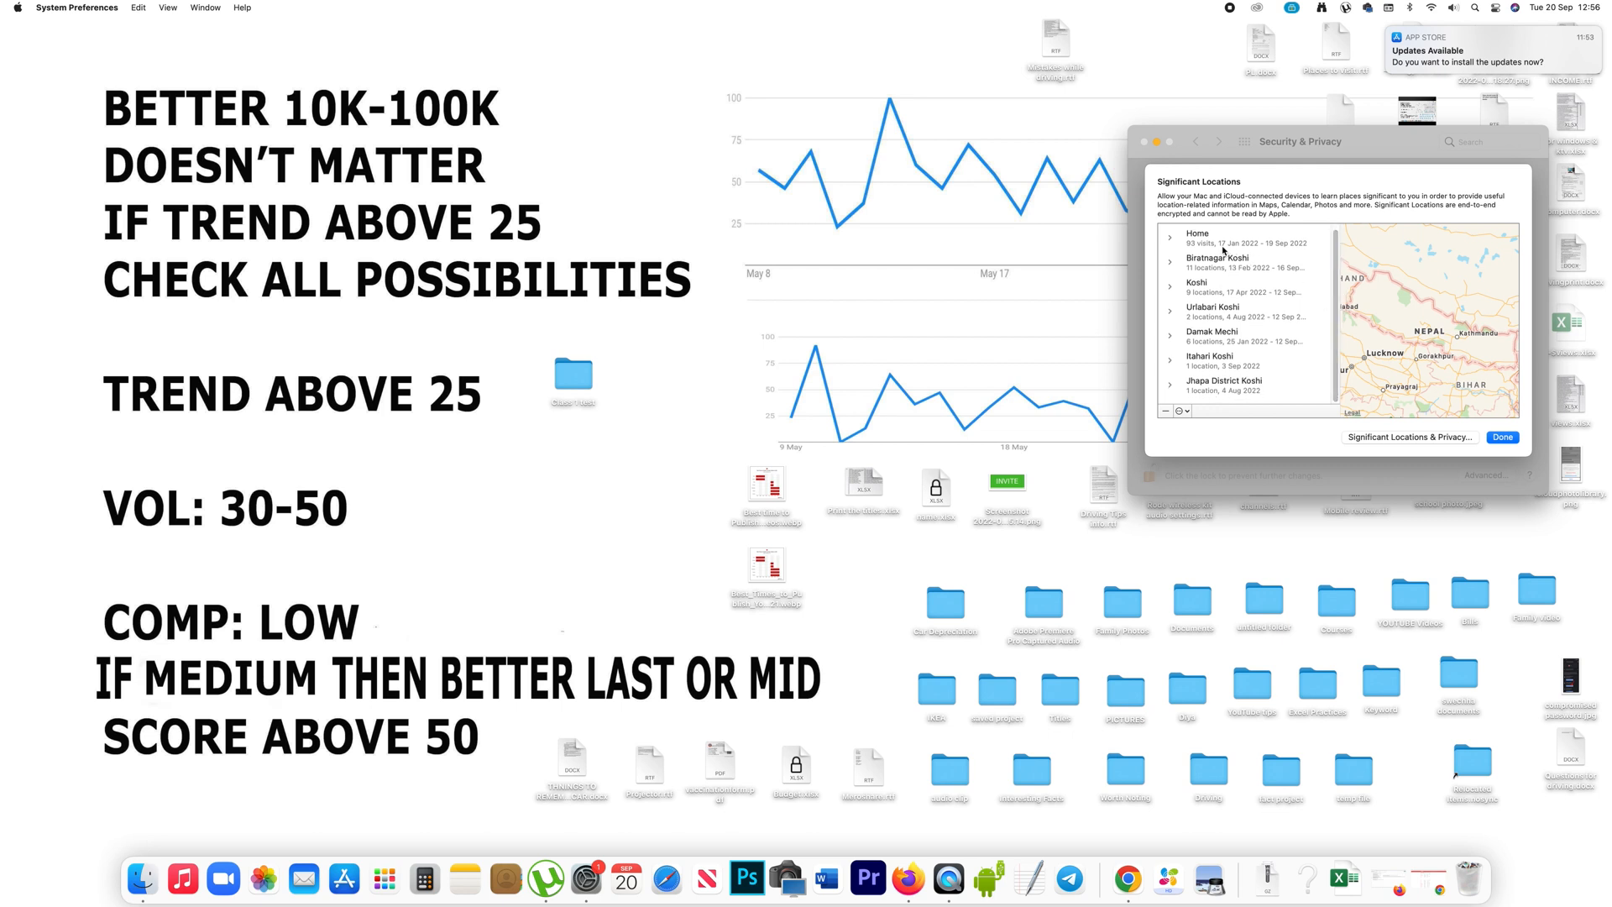
mouse_move(1288, 250)
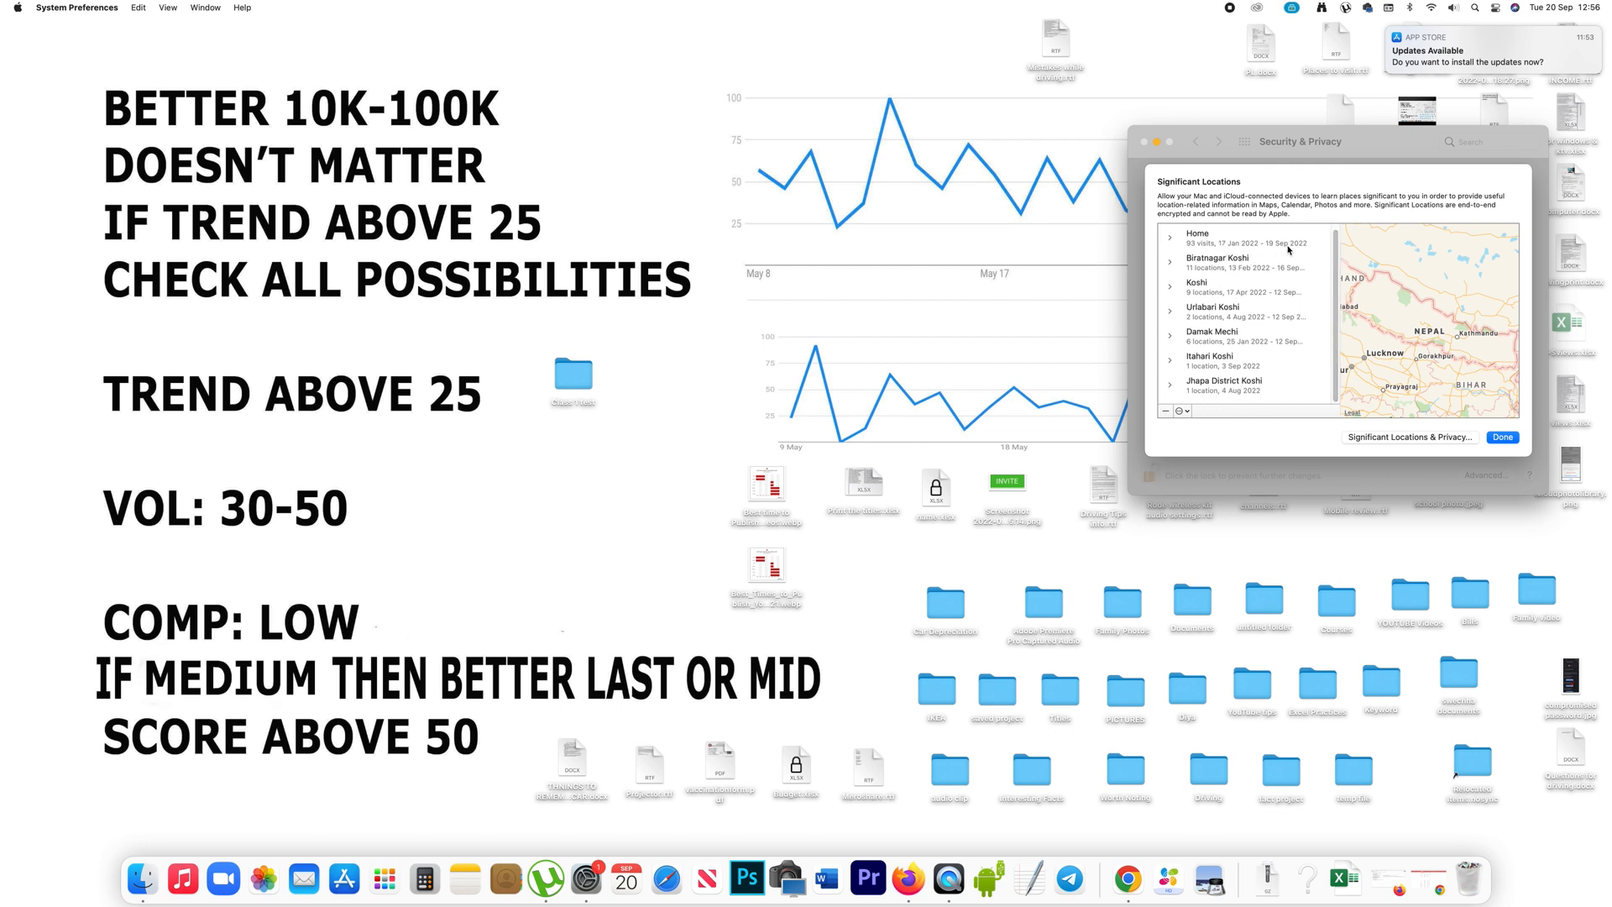
mouse_move(1219, 253)
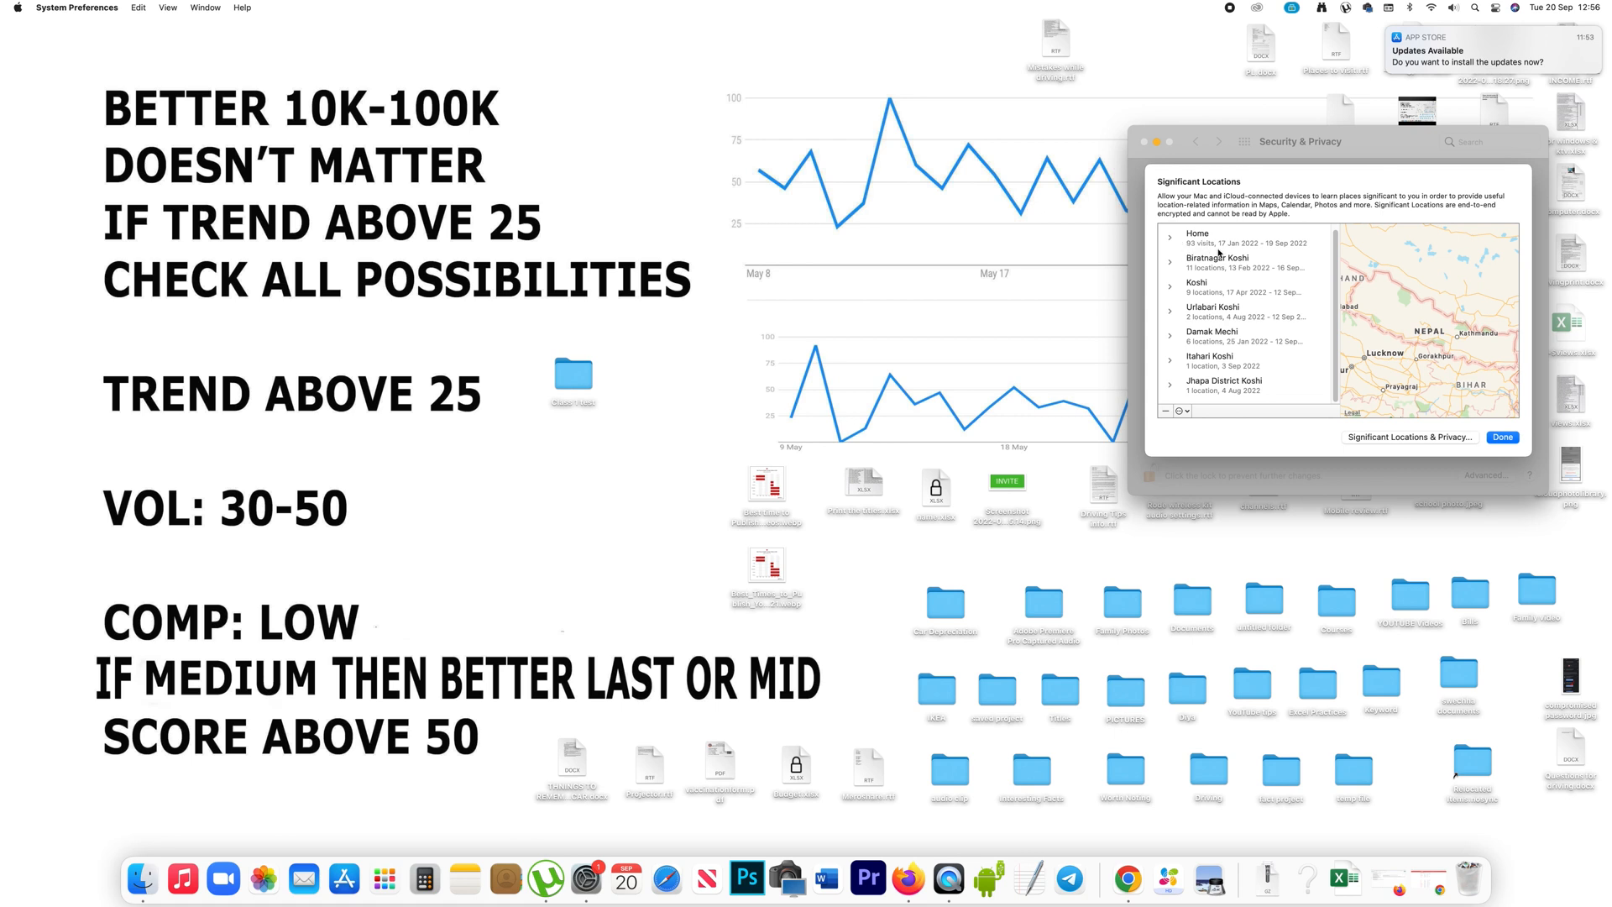
click(1171, 236)
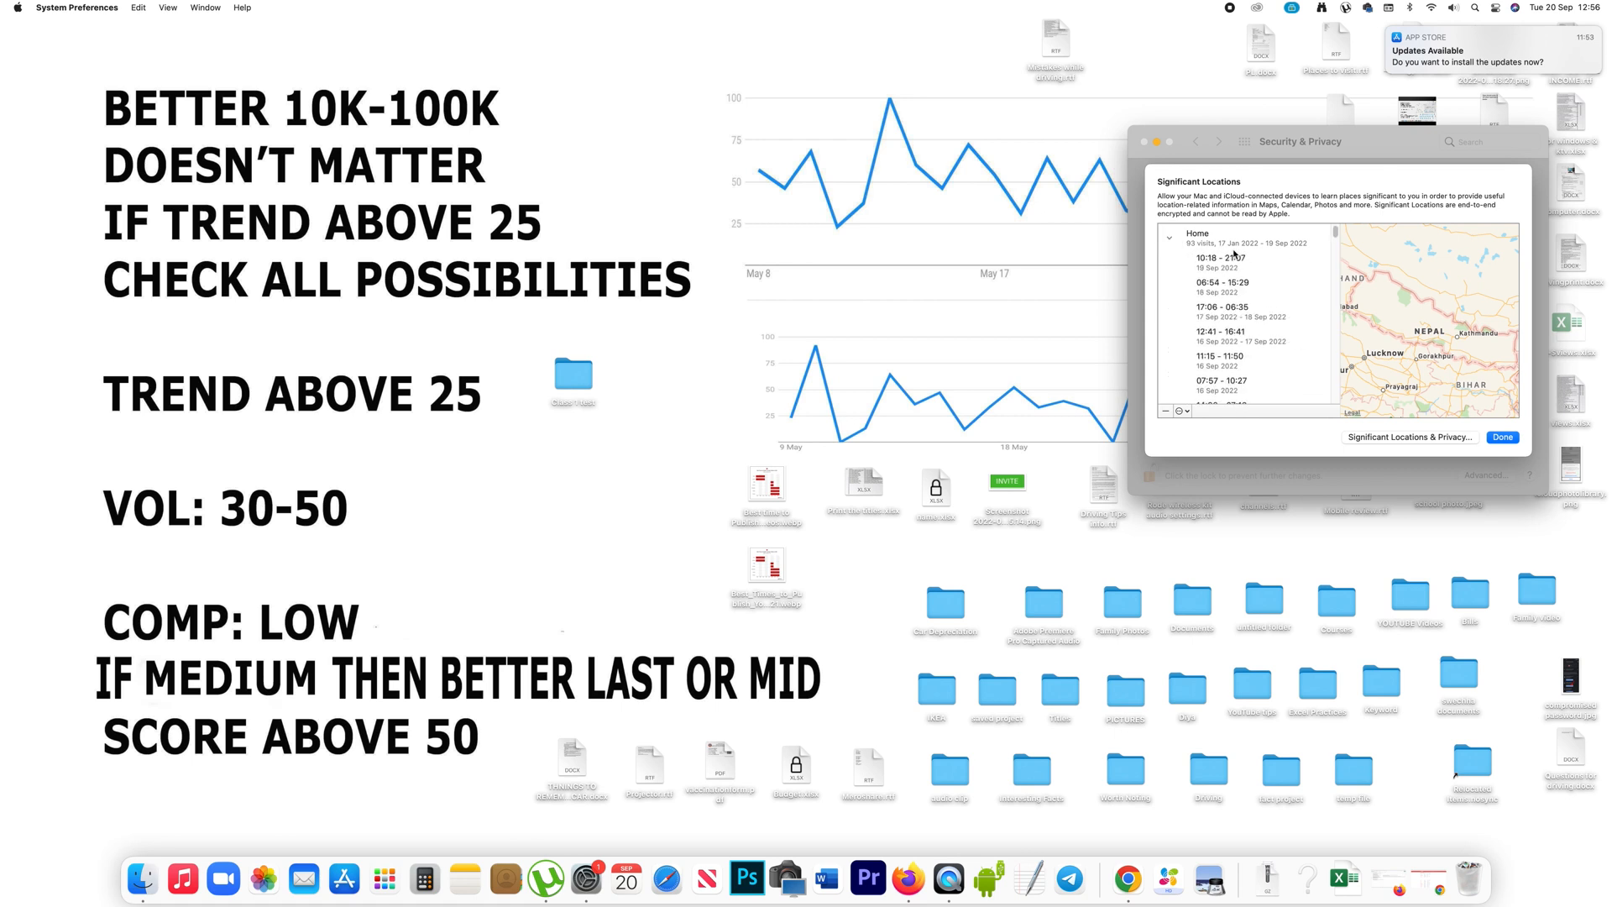
Expand Biratnagar Koshi's Main Road North and view its 12:10–12:34 and 16:13–16:17 visits.
click(1224, 262)
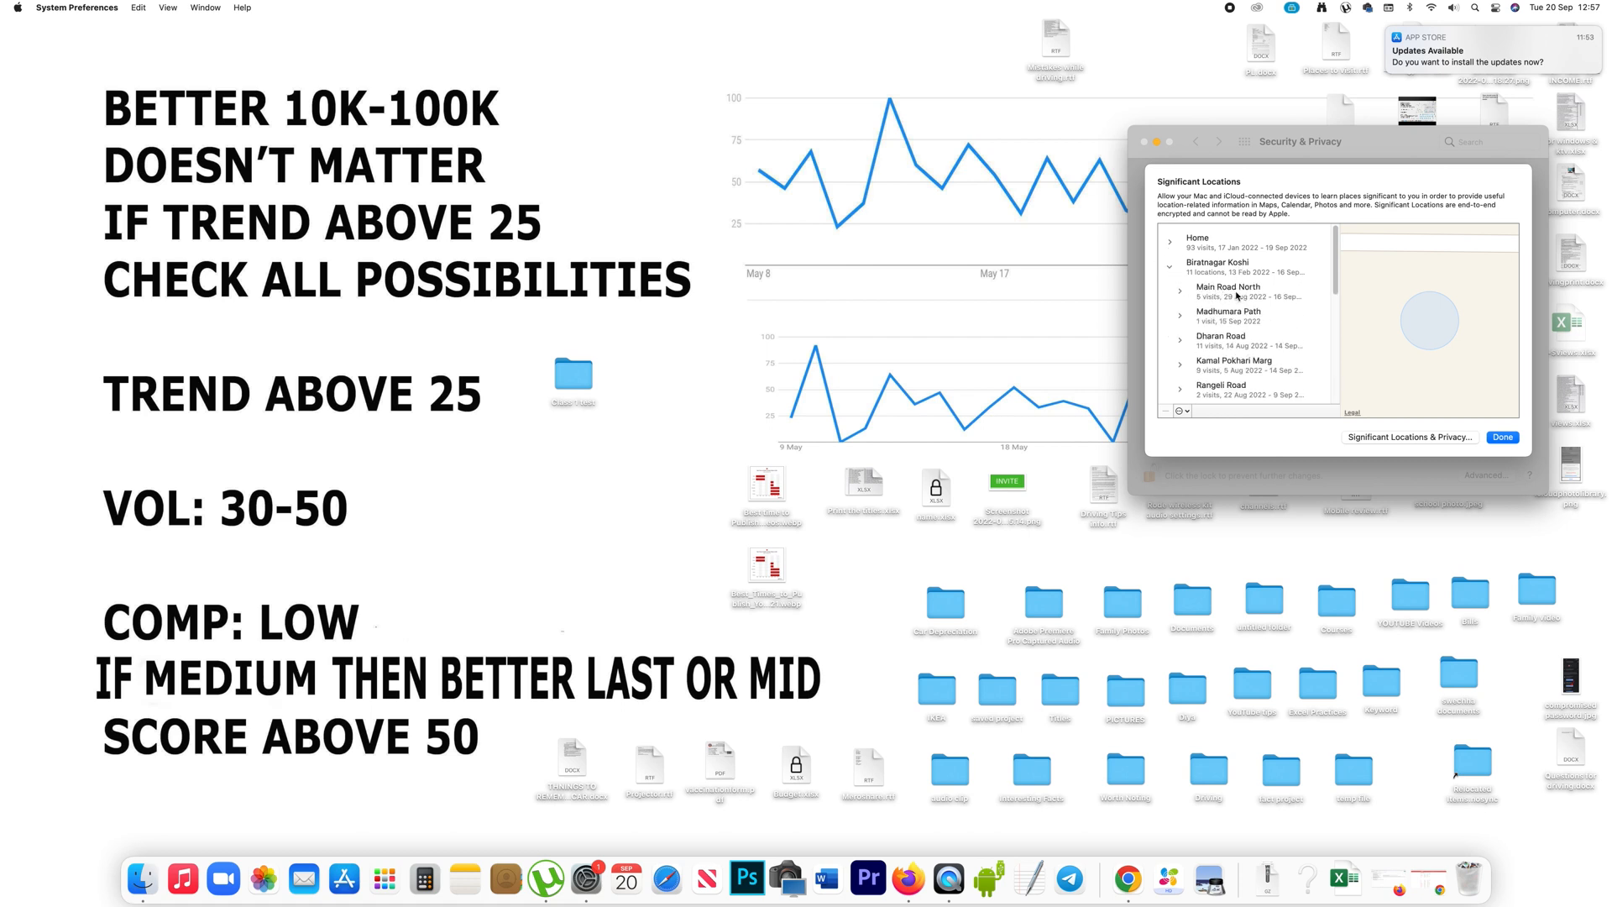
click(1245, 291)
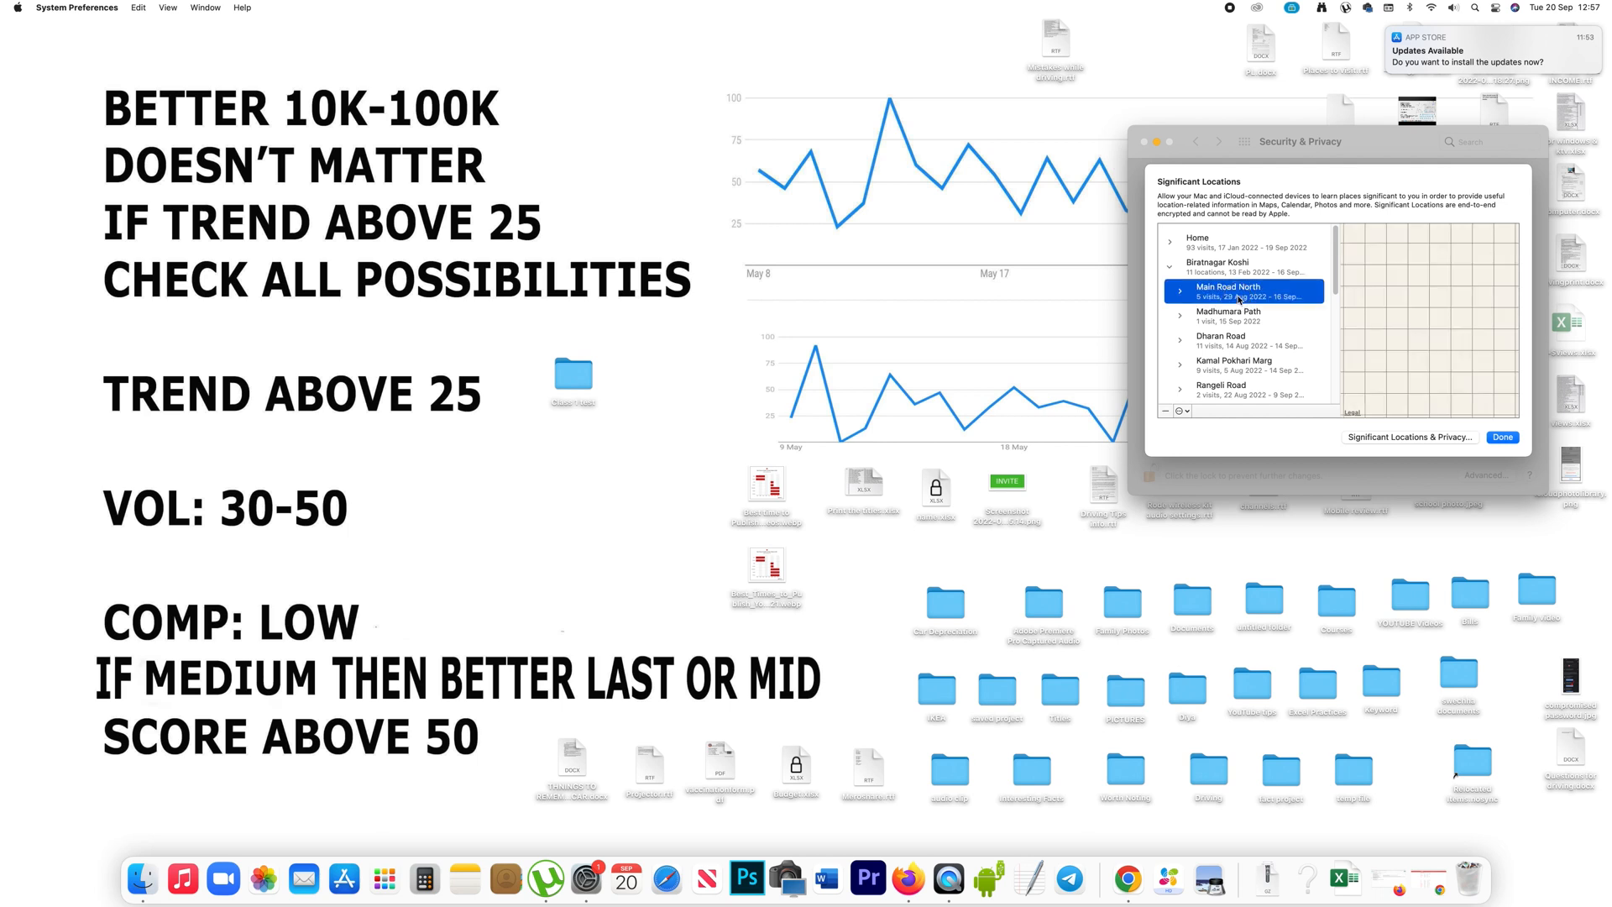
click(1244, 293)
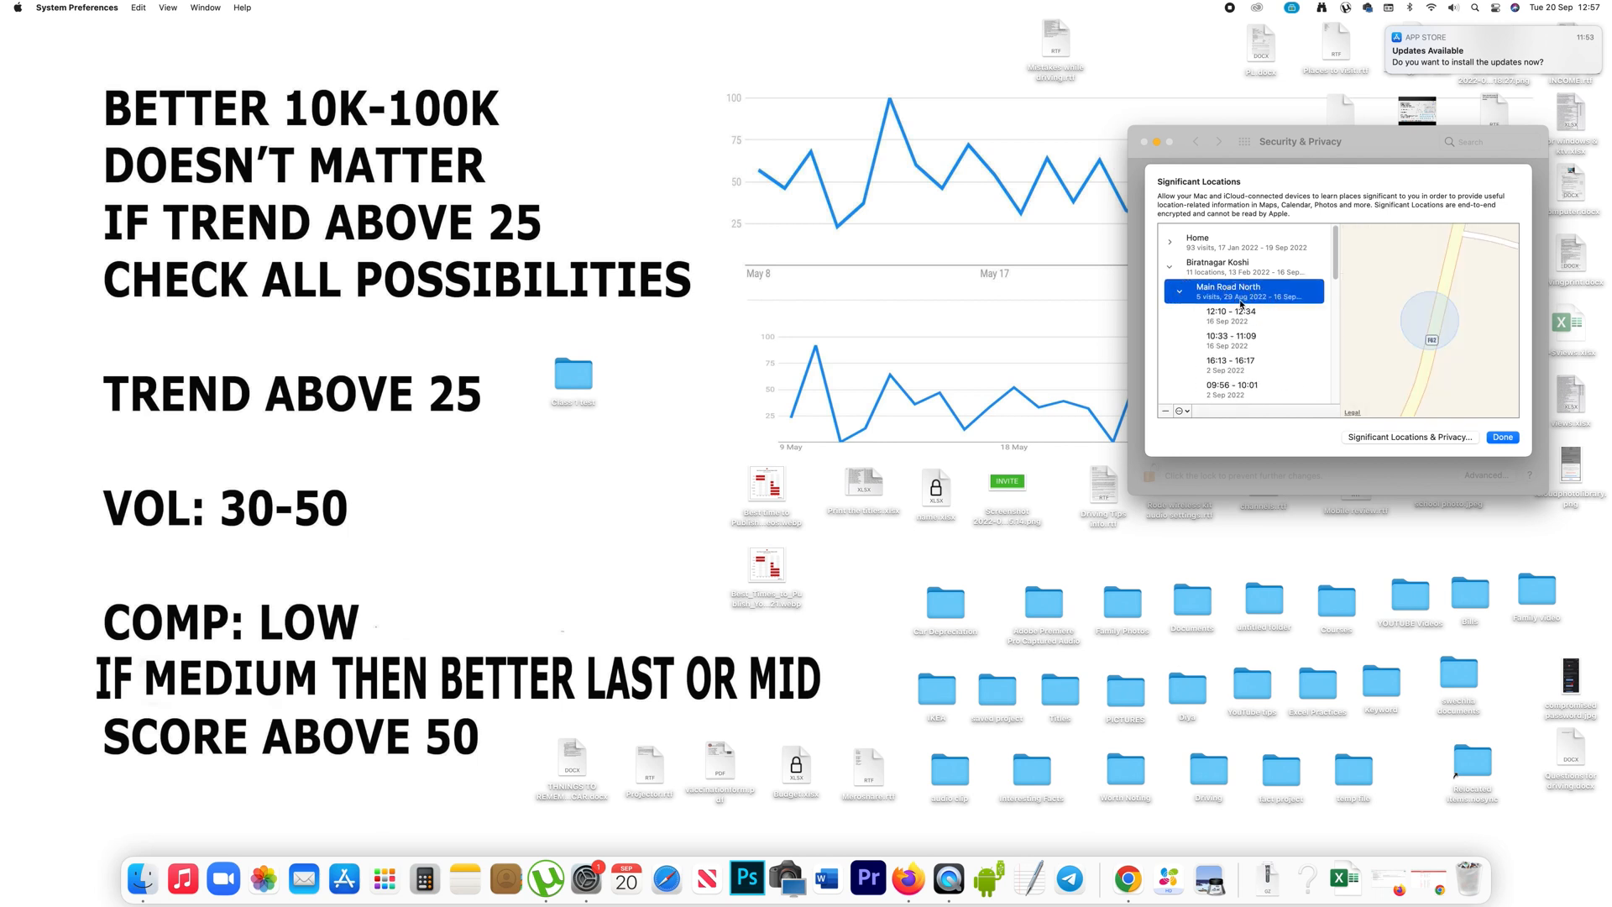
click(1244, 315)
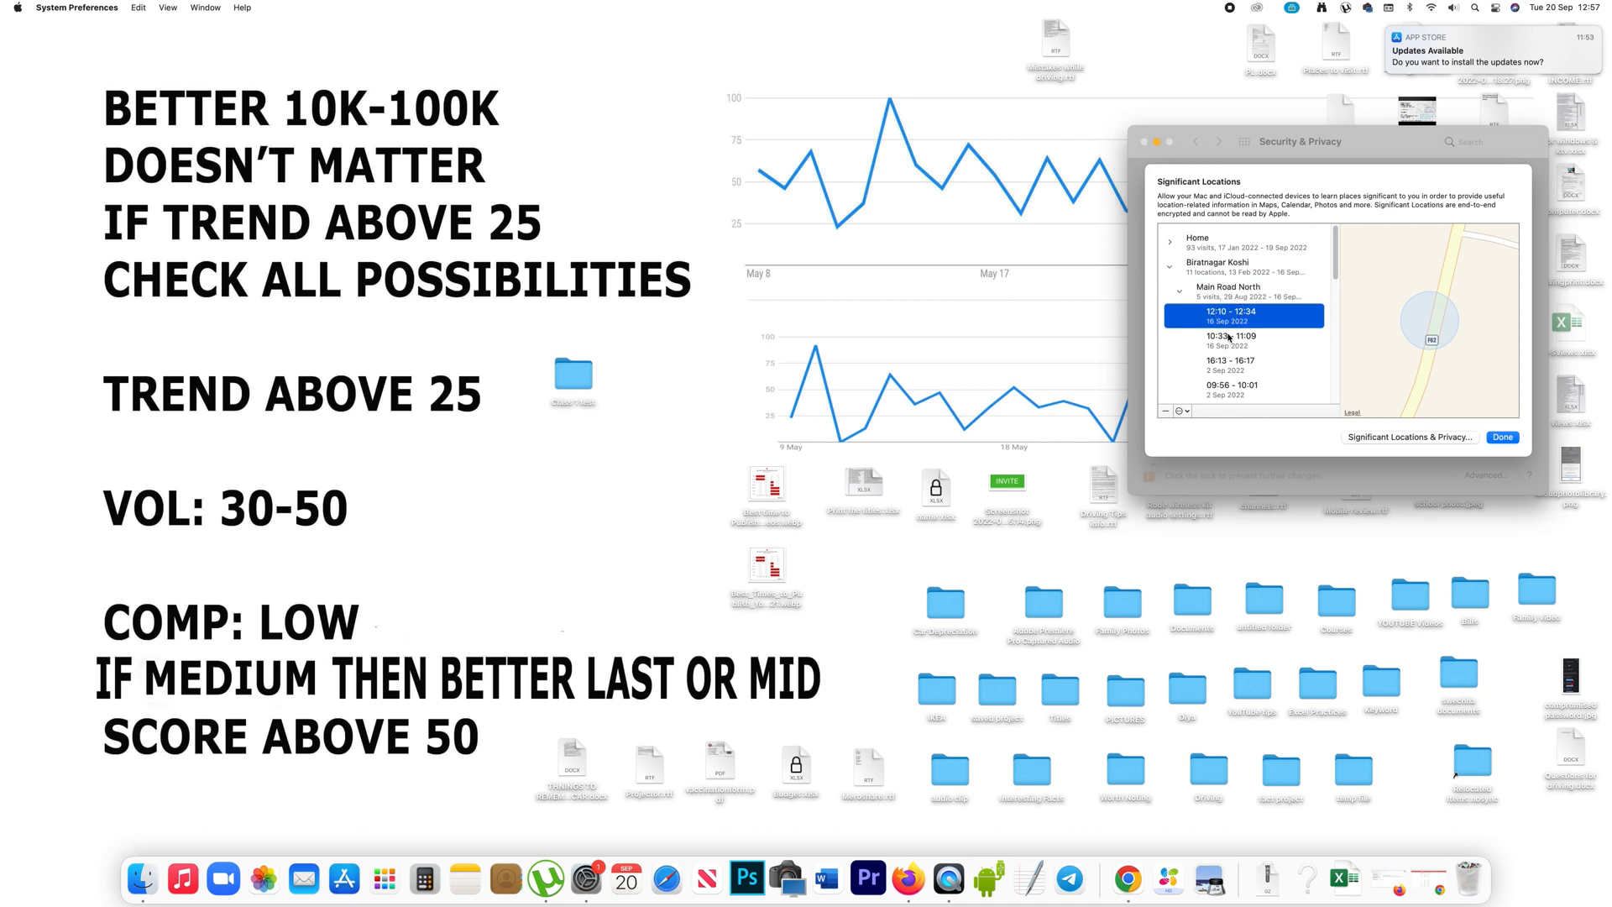
click(1245, 363)
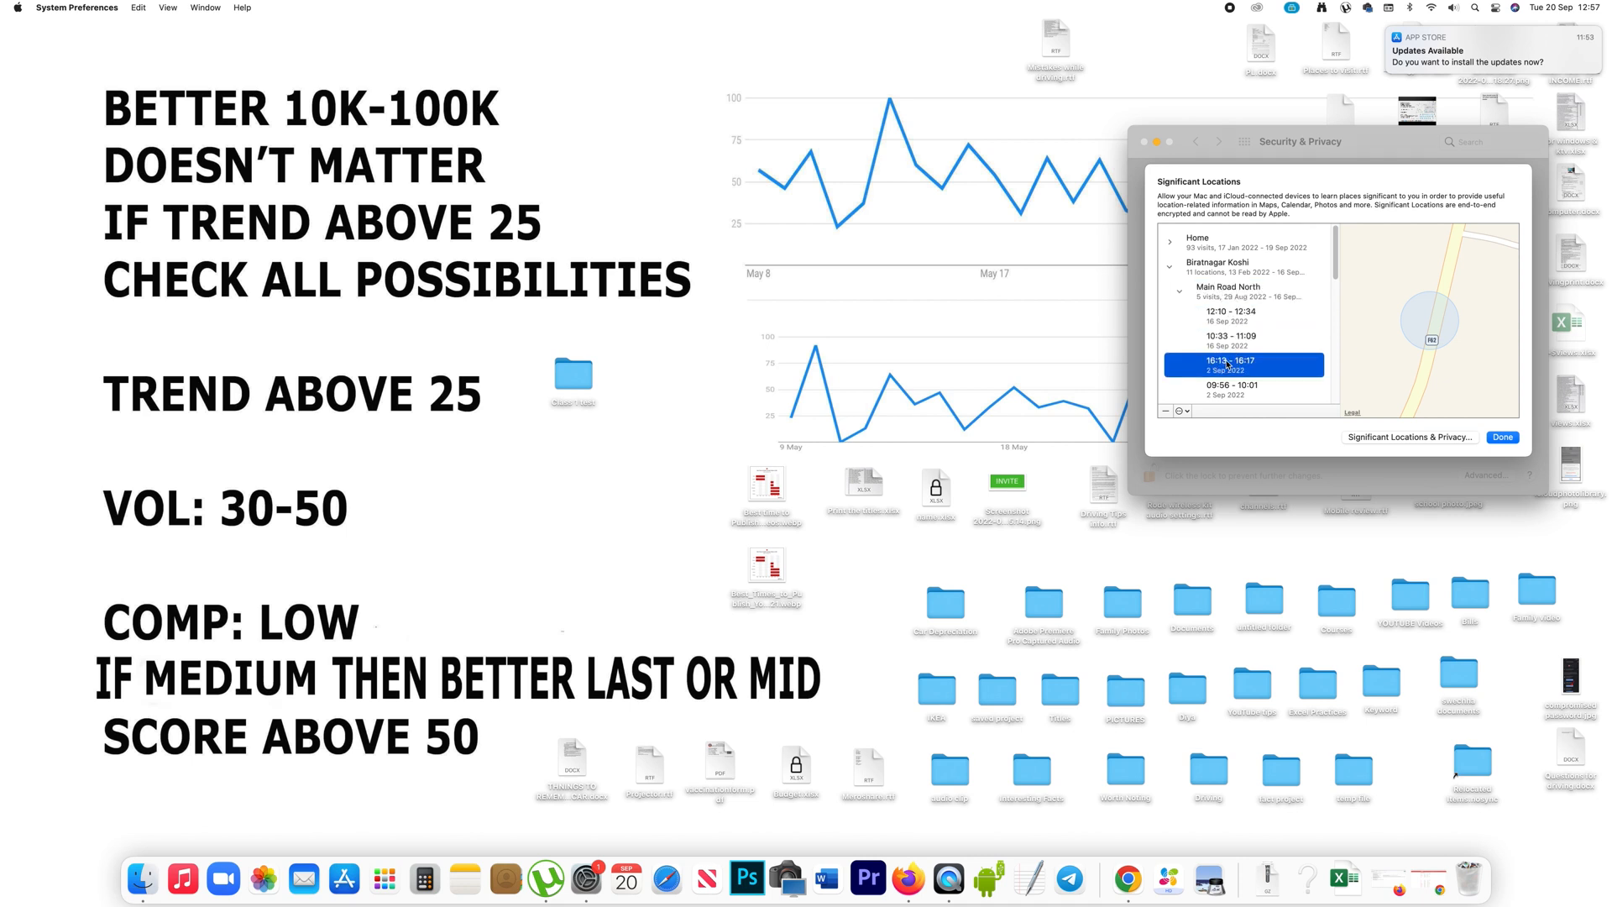